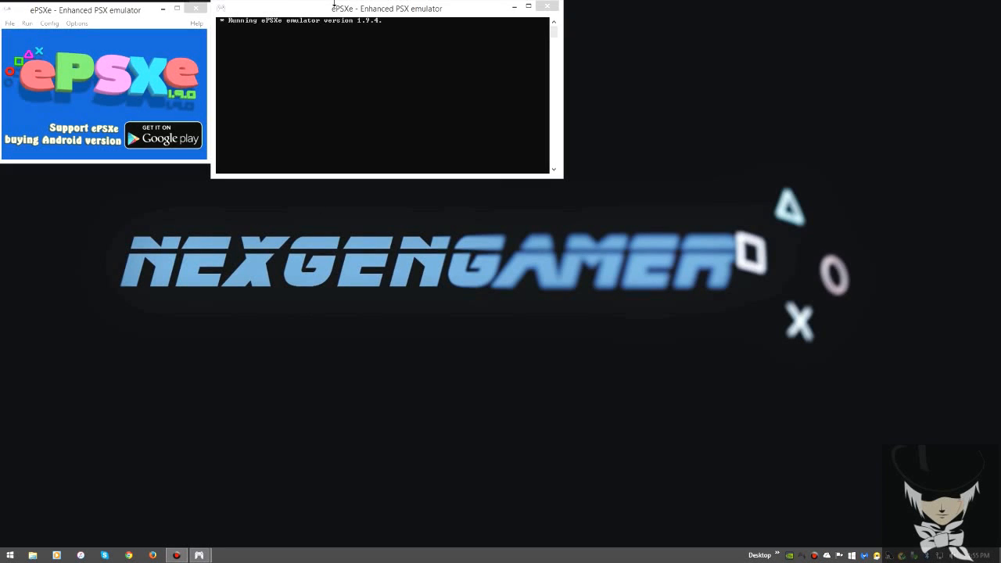
Position the ePSXe main window and console window side by side at the top of the desktop.
drag(385, 9, 413, 35)
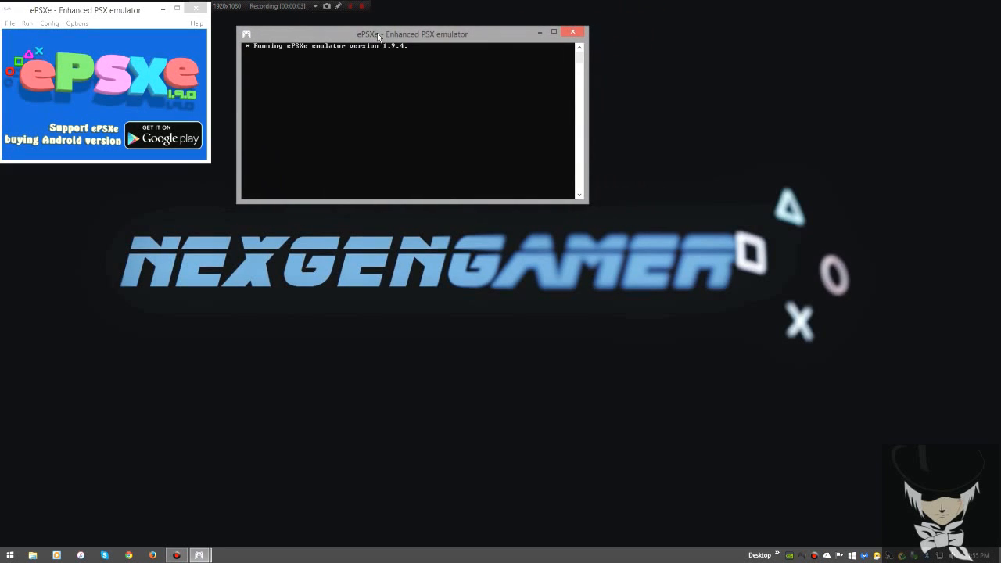
drag(86, 9, 118, 19)
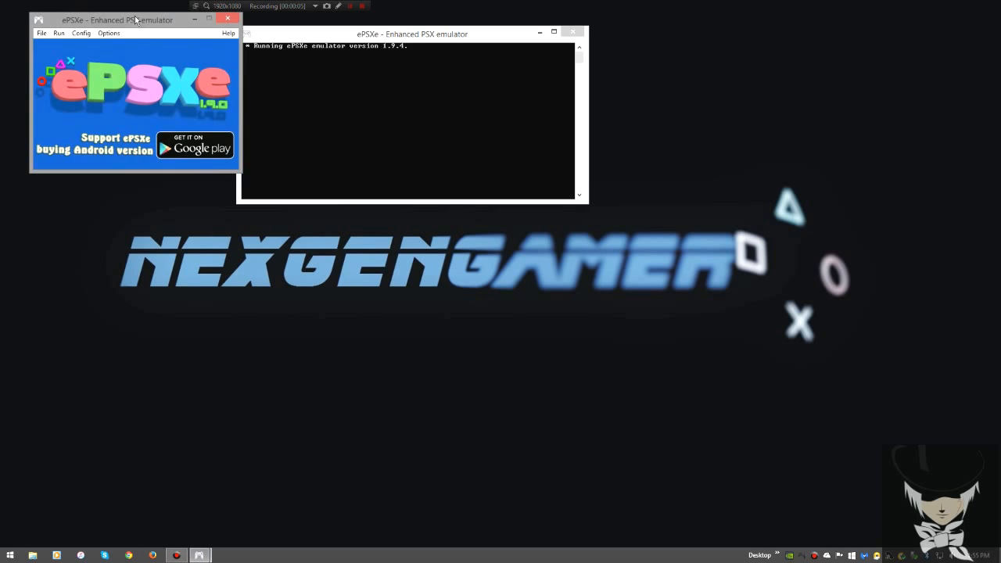
drag(135, 19, 117, 19)
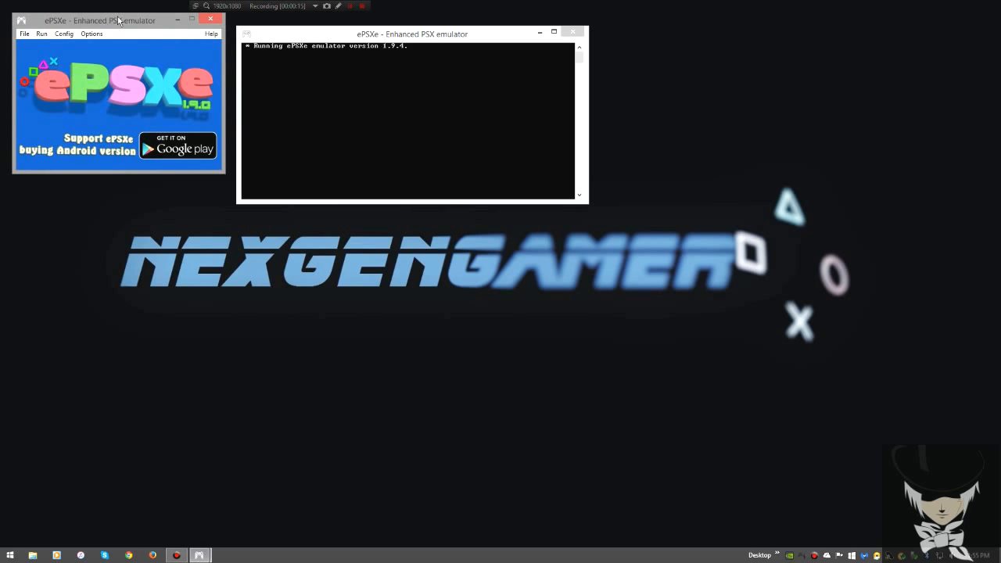
drag(117, 20, 134, 37)
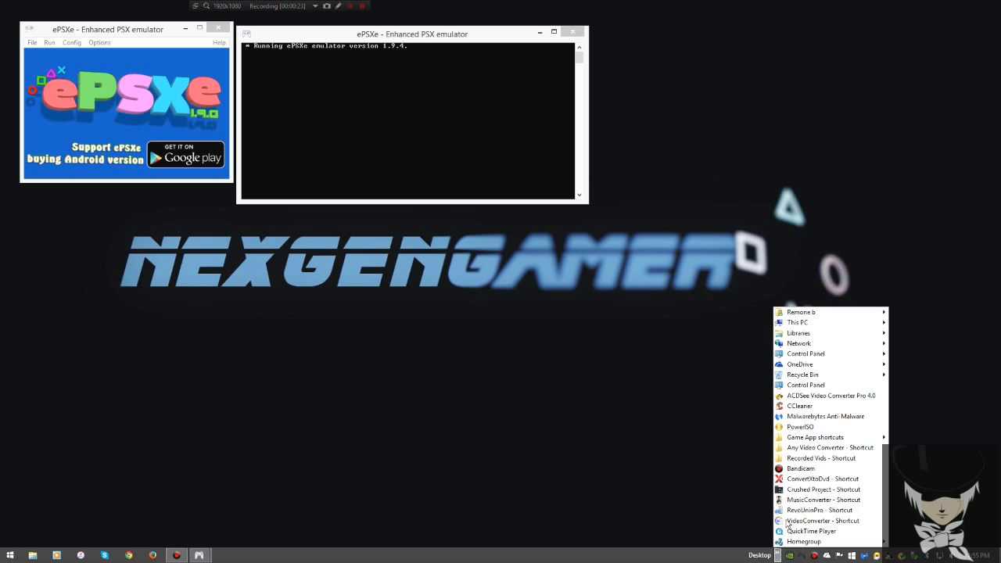
mouse_move(813, 436)
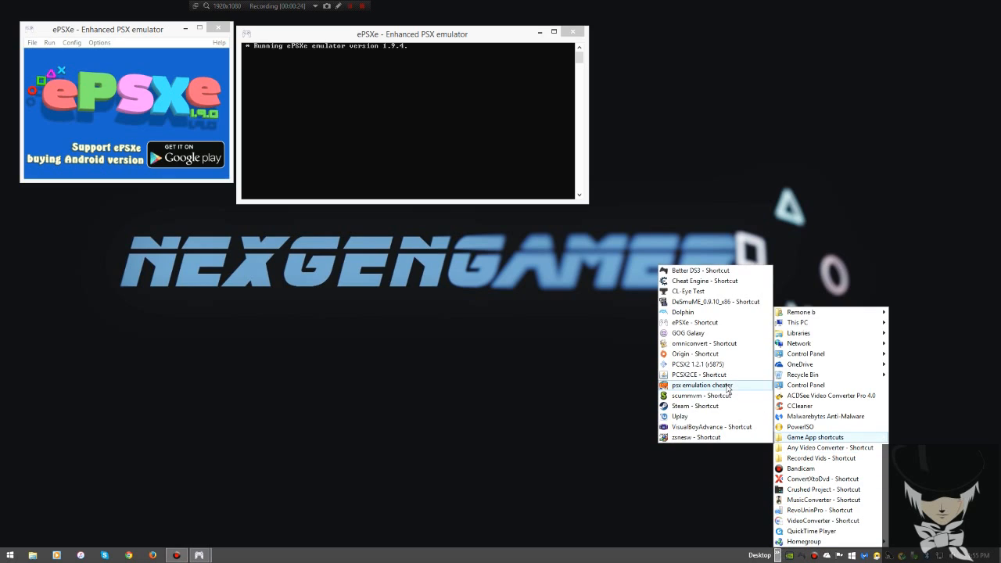
mouse_move(702, 384)
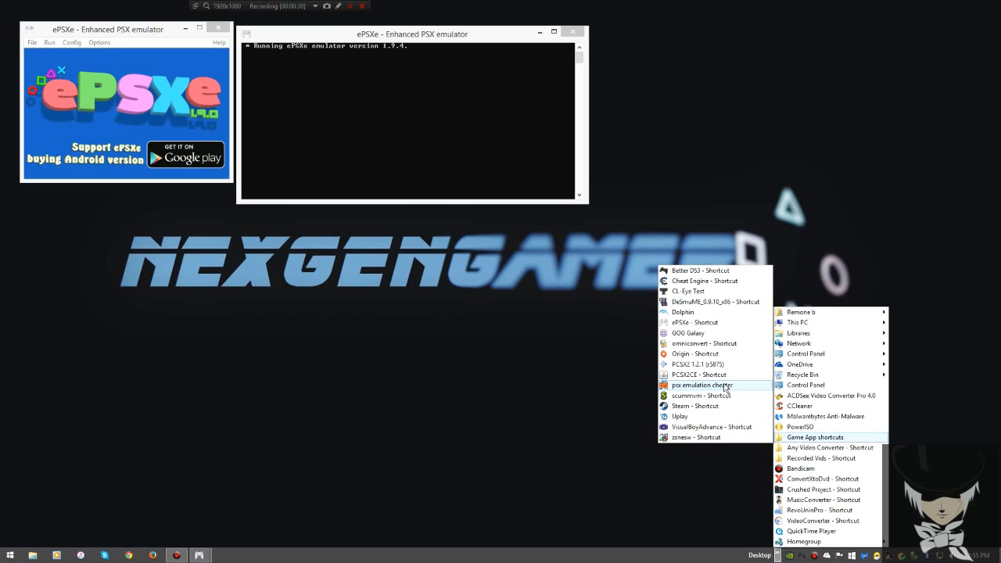
Launch Cheat Engine and PSX Emulation Cheater from the desktop shortcuts, placing the cheater lower left.
click(703, 287)
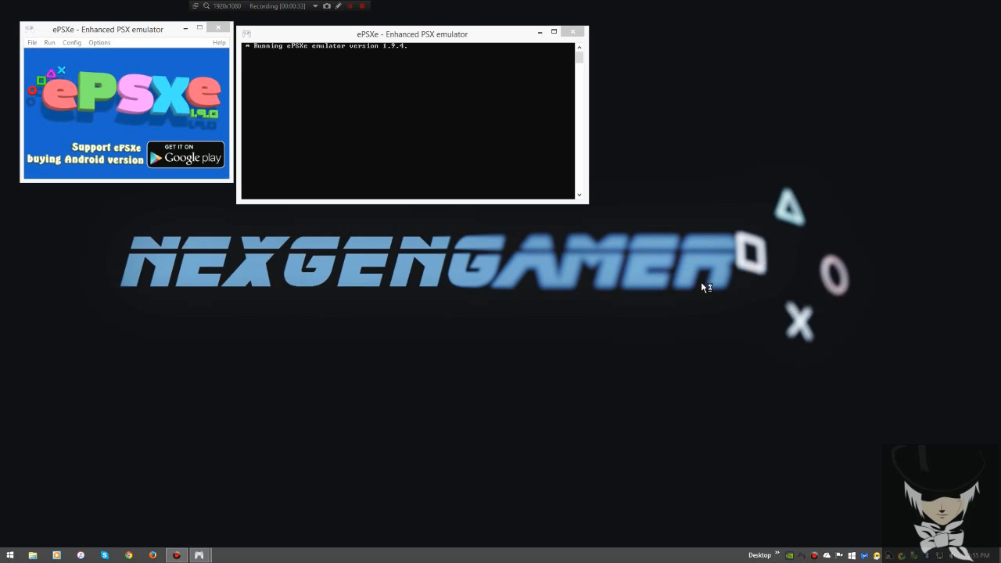
click(223, 555)
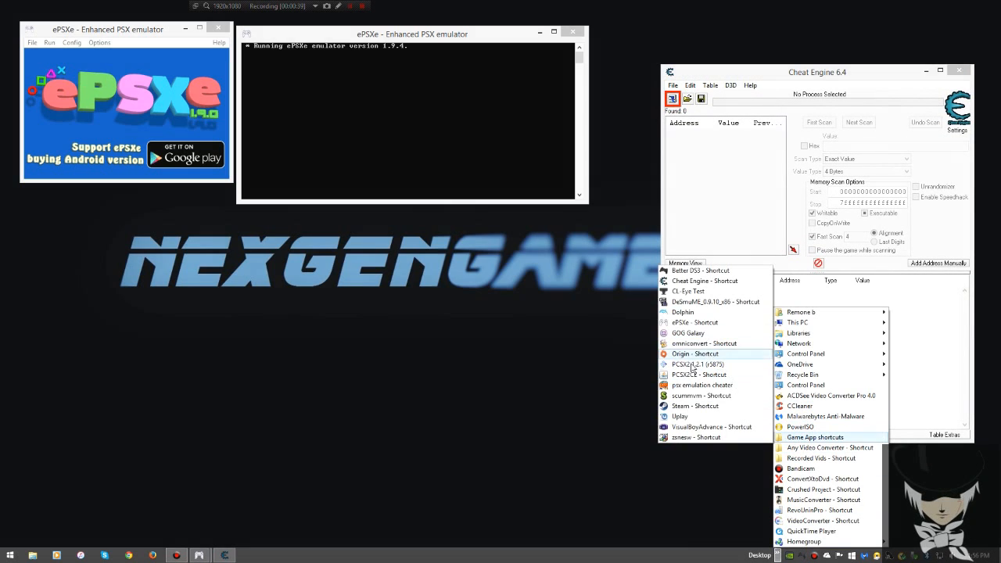
mouse_move(700, 384)
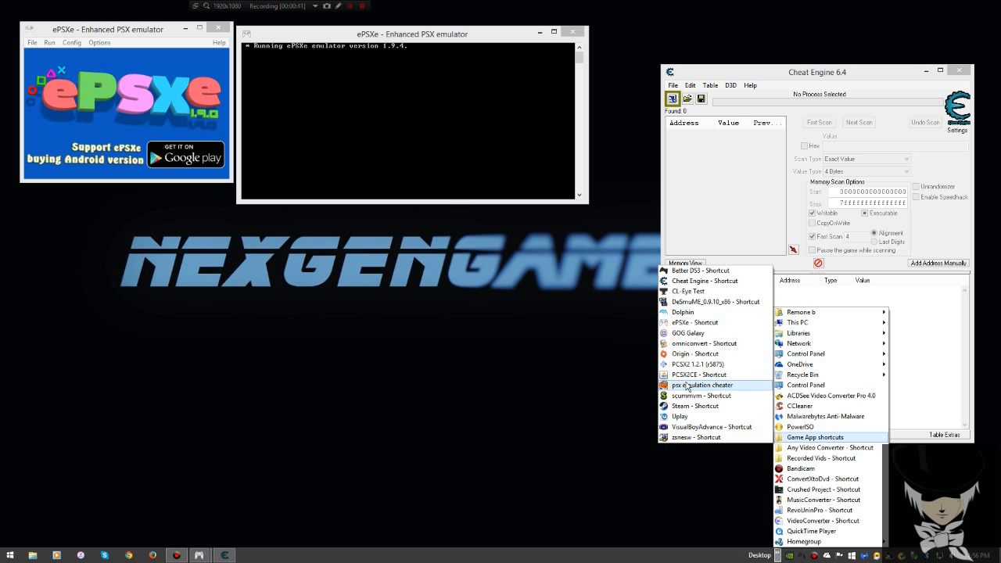
click(701, 385)
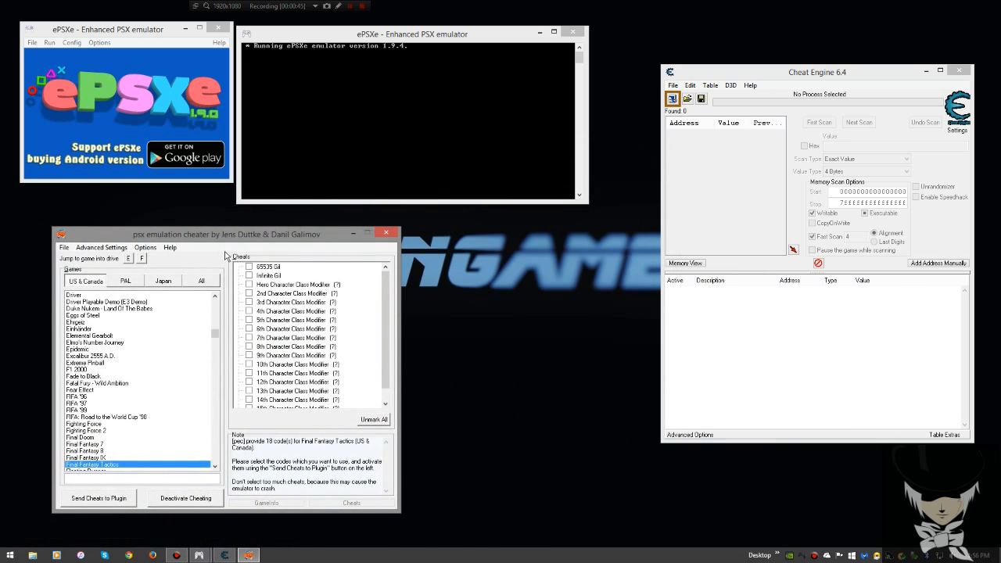
drag(226, 234, 278, 236)
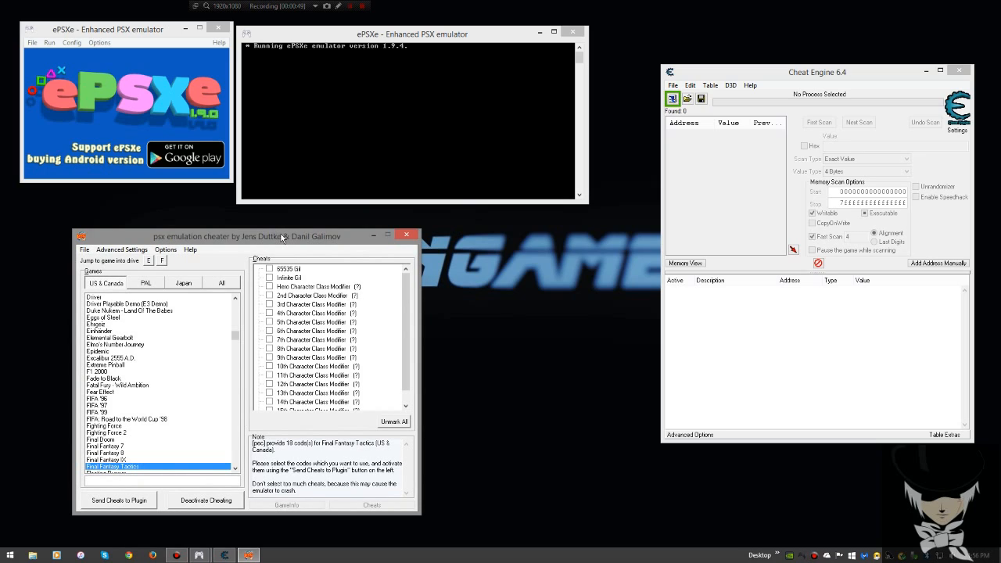
mouse_move(300, 241)
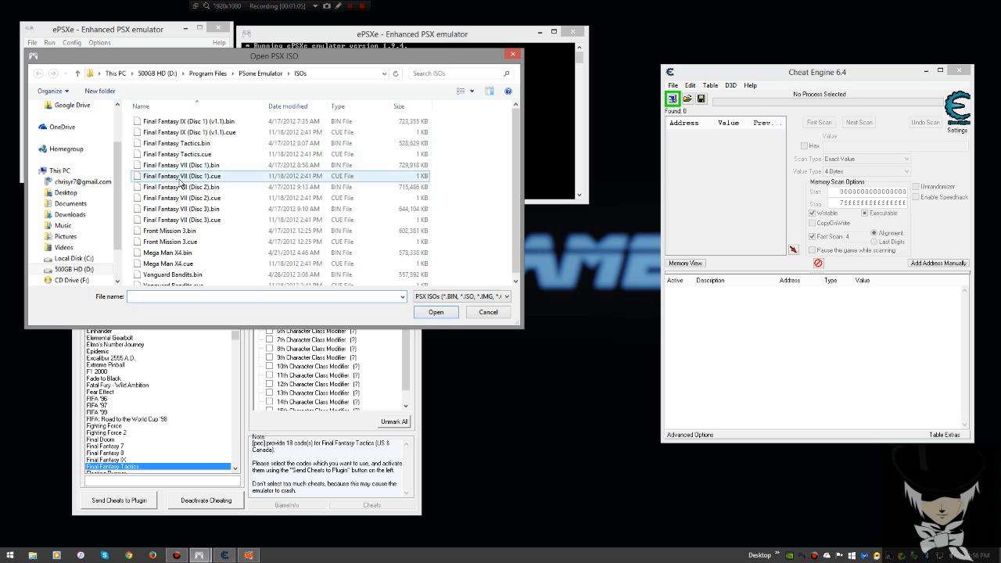
Select Final Fantasy Tactics.bin in the ISOs folder and boot it in the emulator.
click(169, 230)
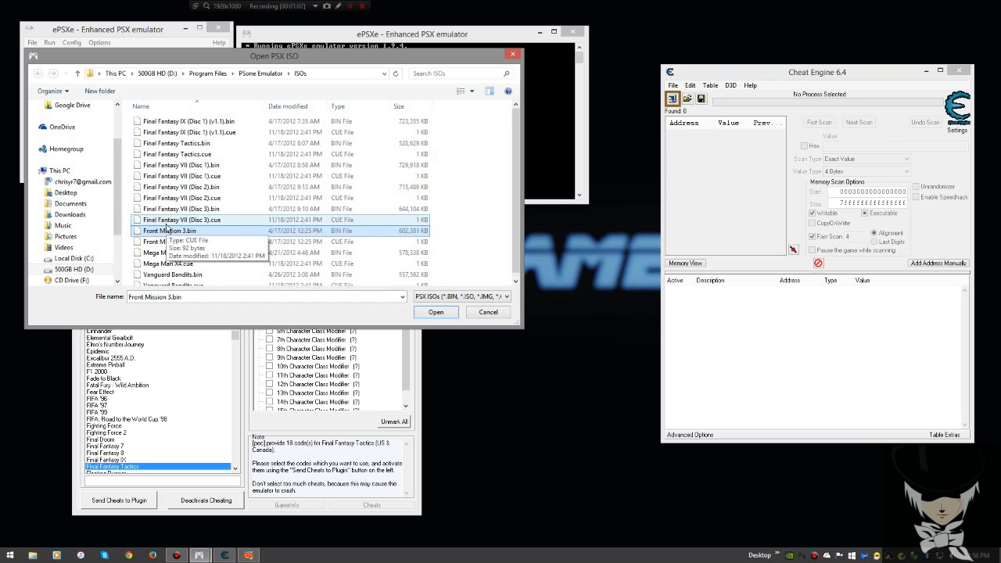
click(172, 269)
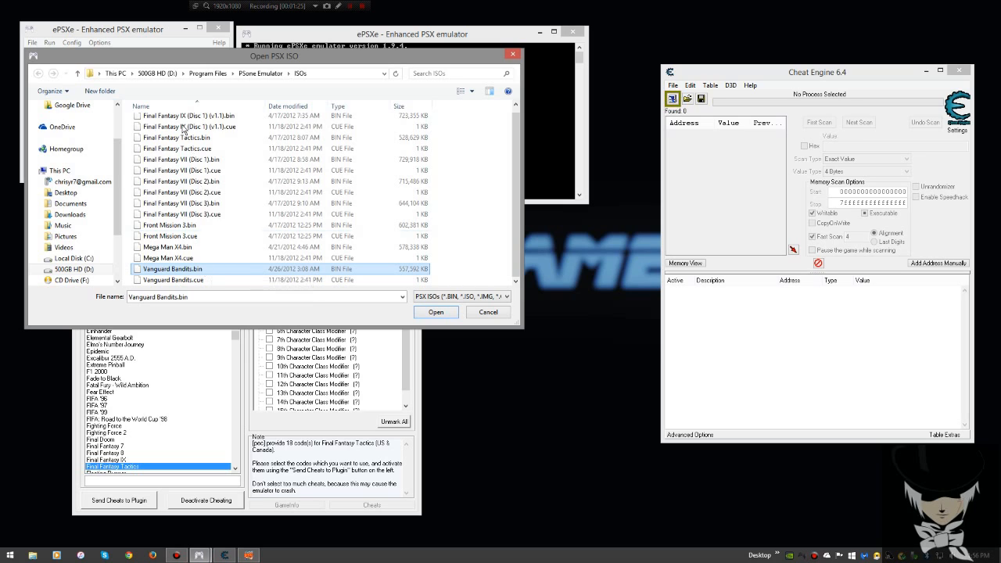
click(177, 138)
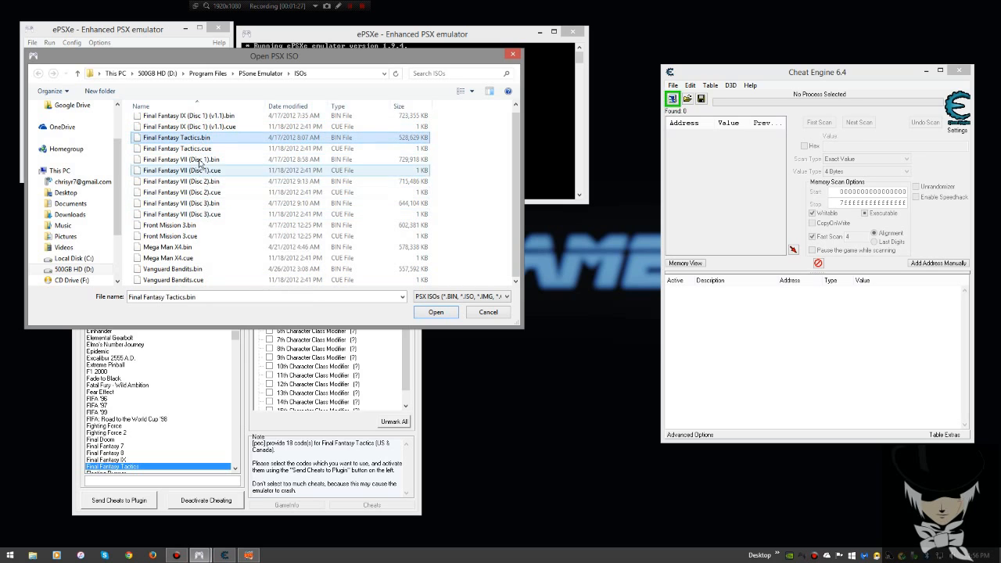
click(434, 313)
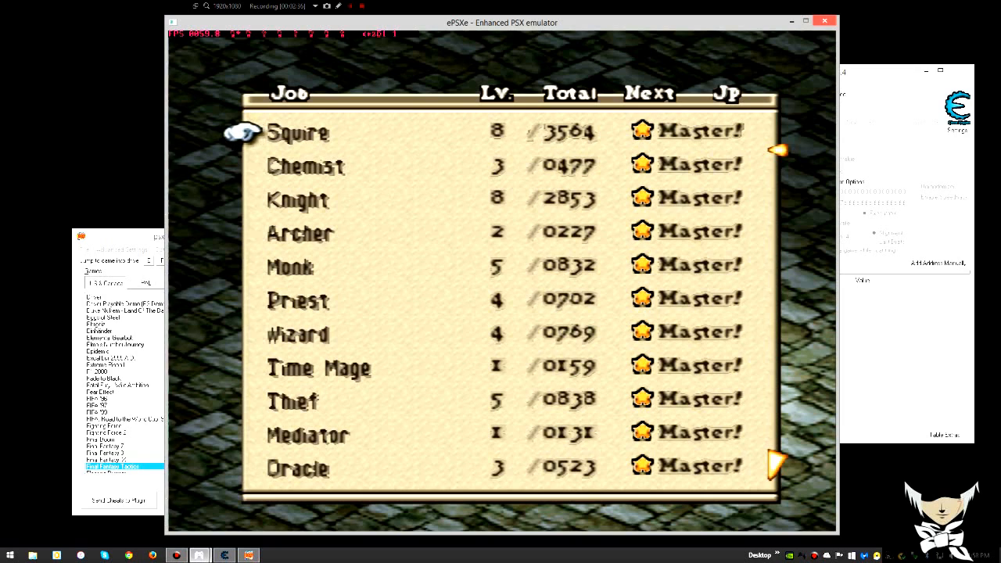
Move down the in-game job list to review the mastered jobs.
key(Down)
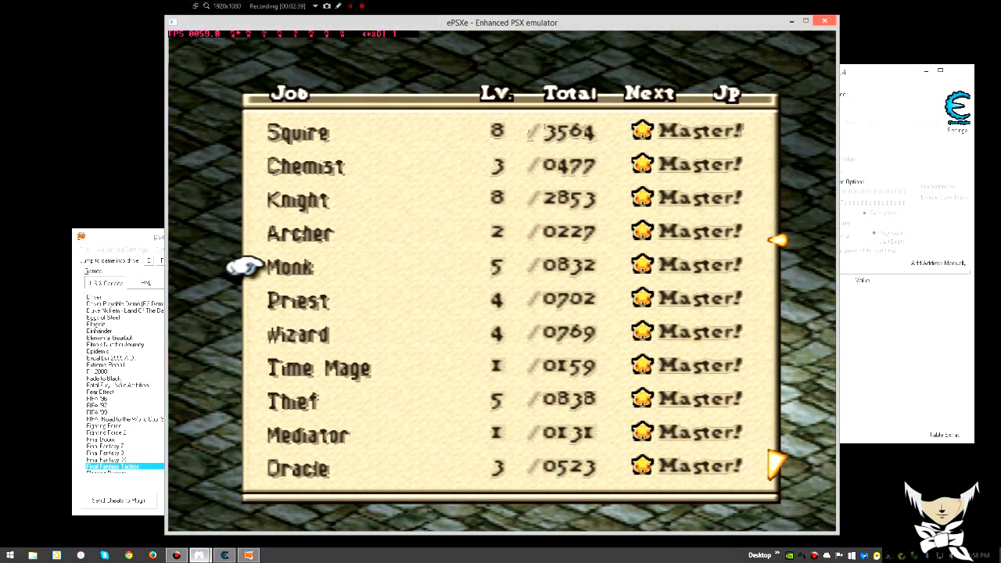
scroll(down, 3)
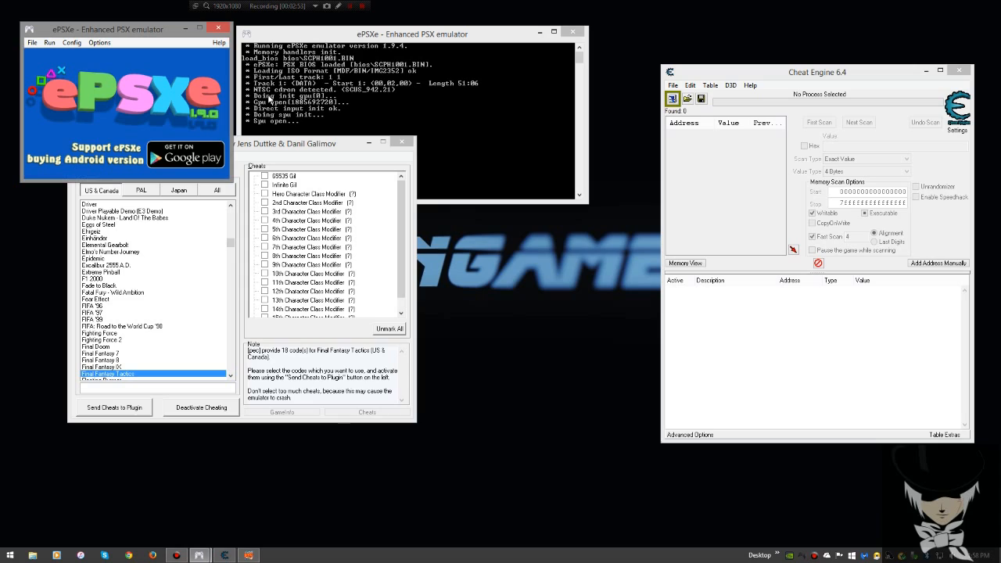
Exit ePSXe via the Run menu and relaunch it from the desktop shortcuts.
click(100, 42)
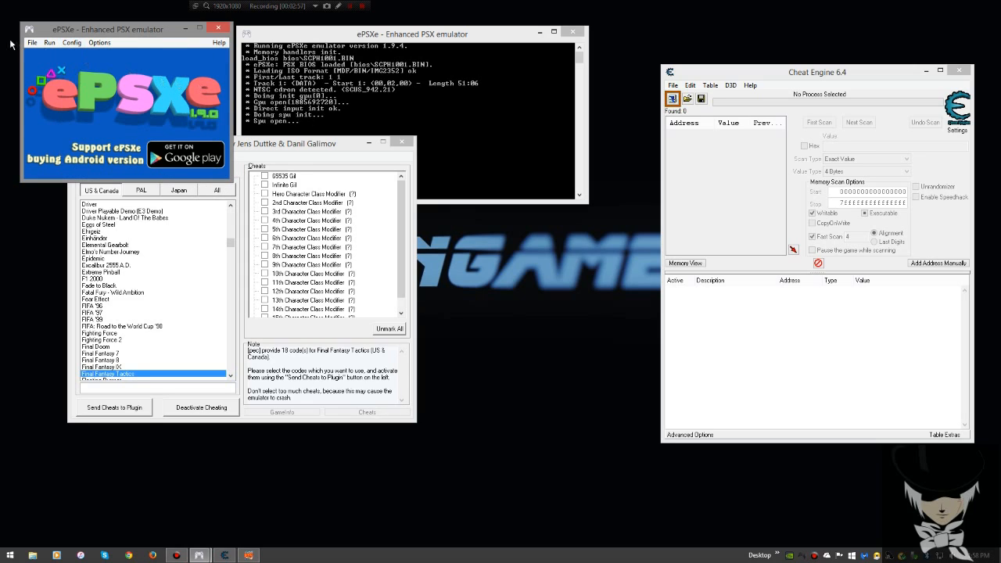
click(50, 42)
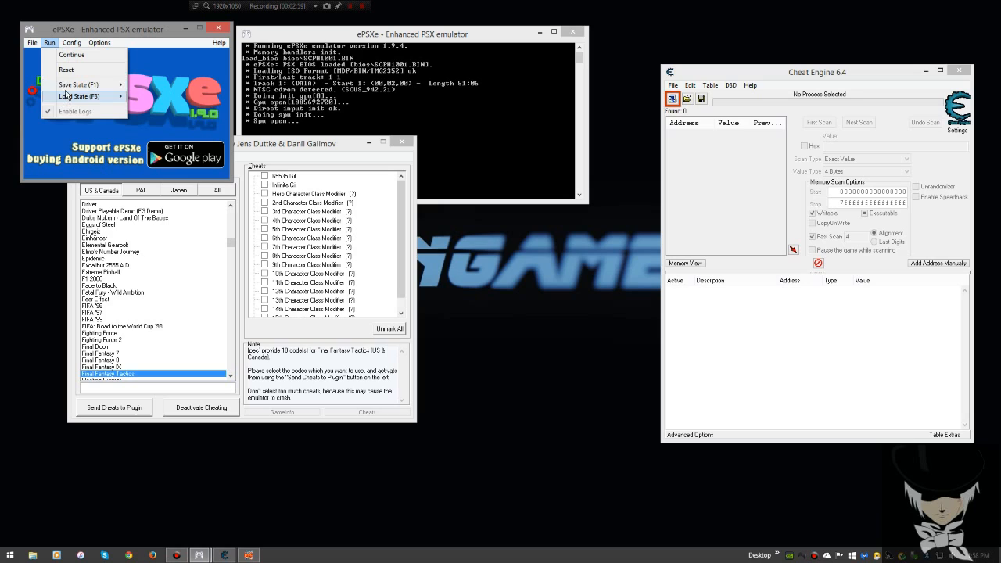
mouse_move(66, 69)
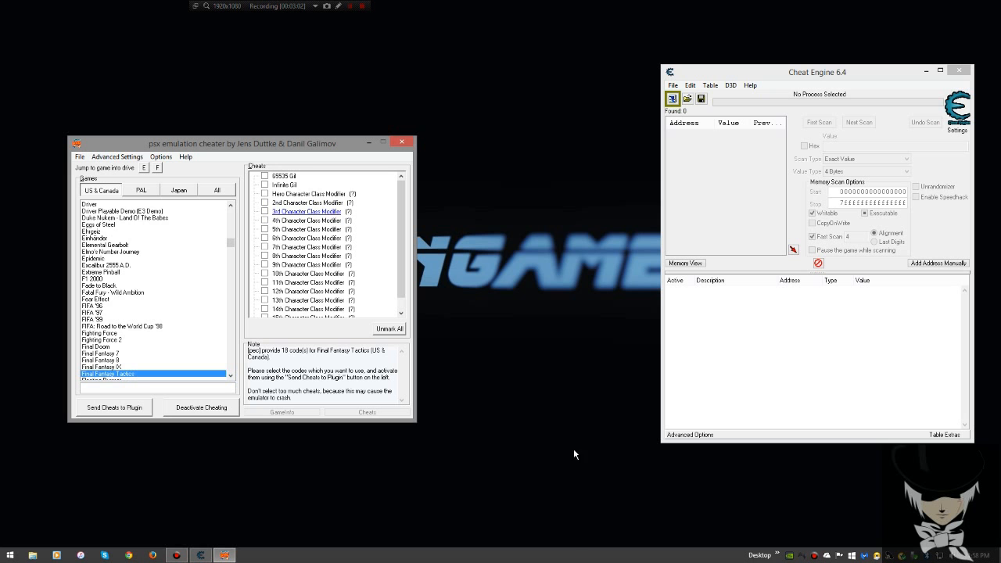
click(672, 97)
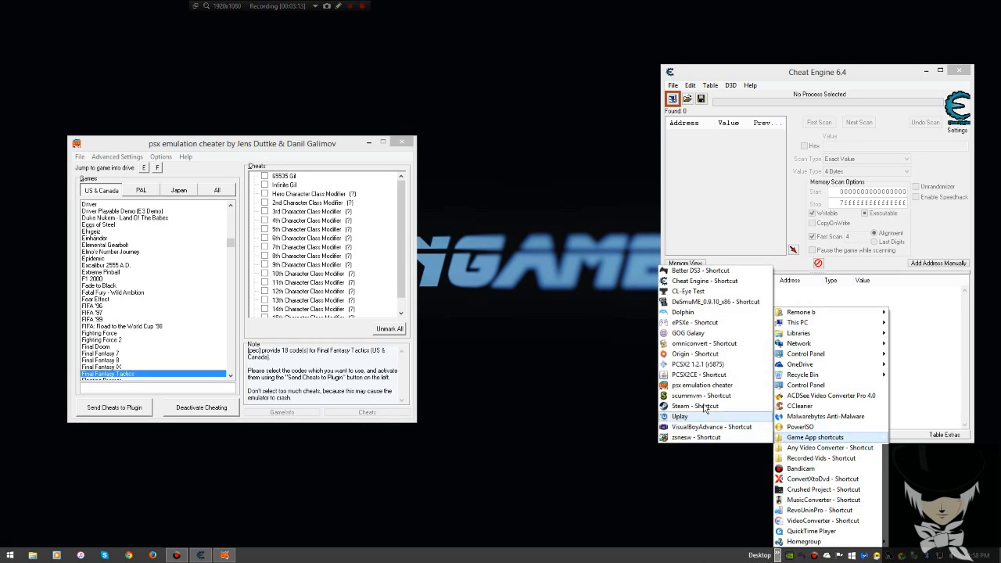
click(693, 322)
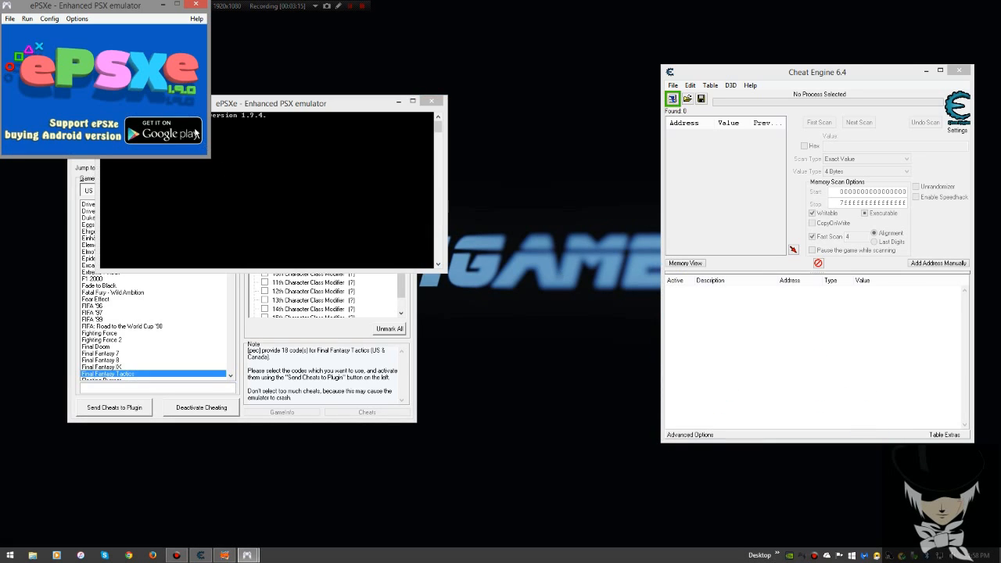
Bring up the Config > Video plugin settings dialog and move it toward the screen centre.
click(49, 19)
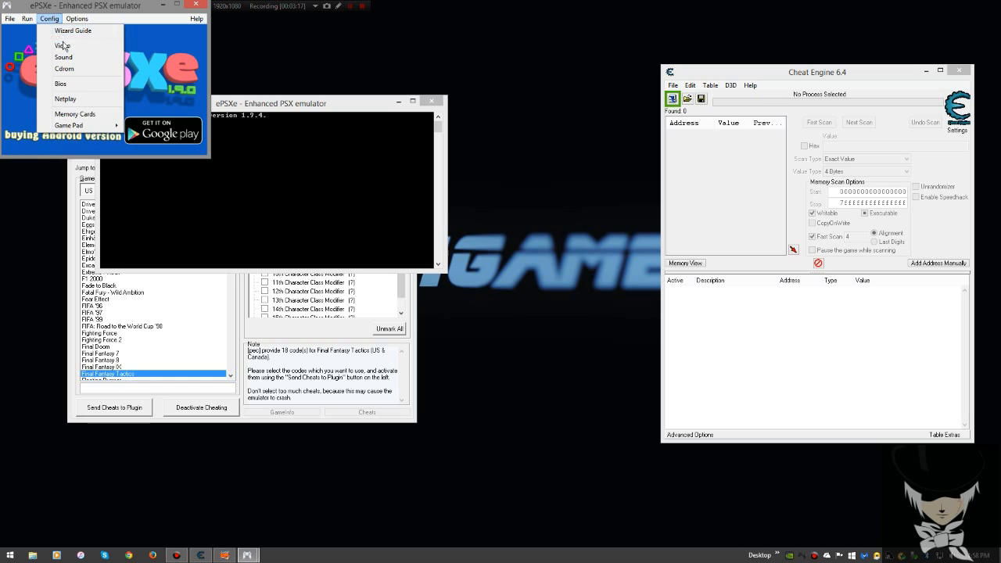
click(49, 18)
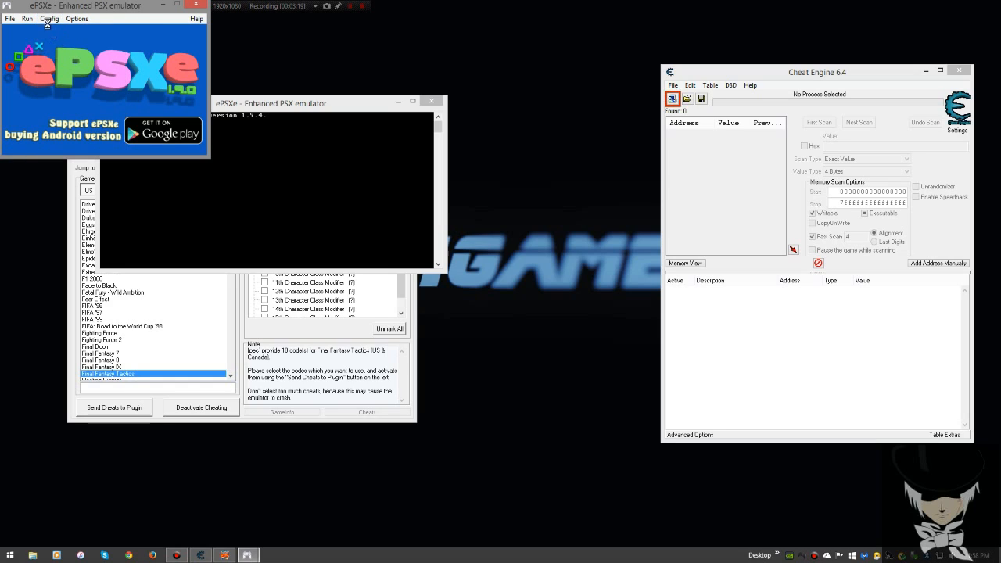
click(50, 19)
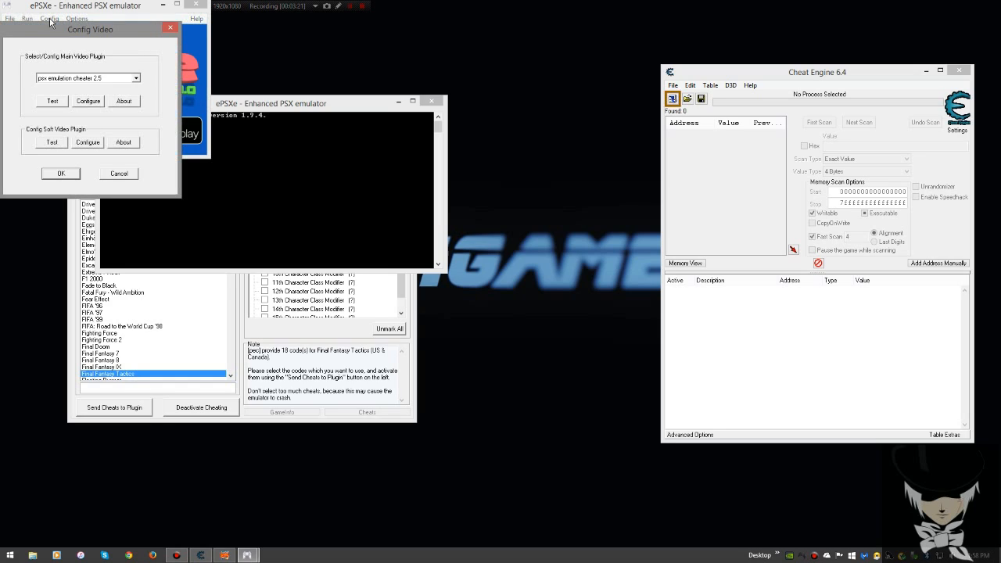
drag(90, 28, 245, 42)
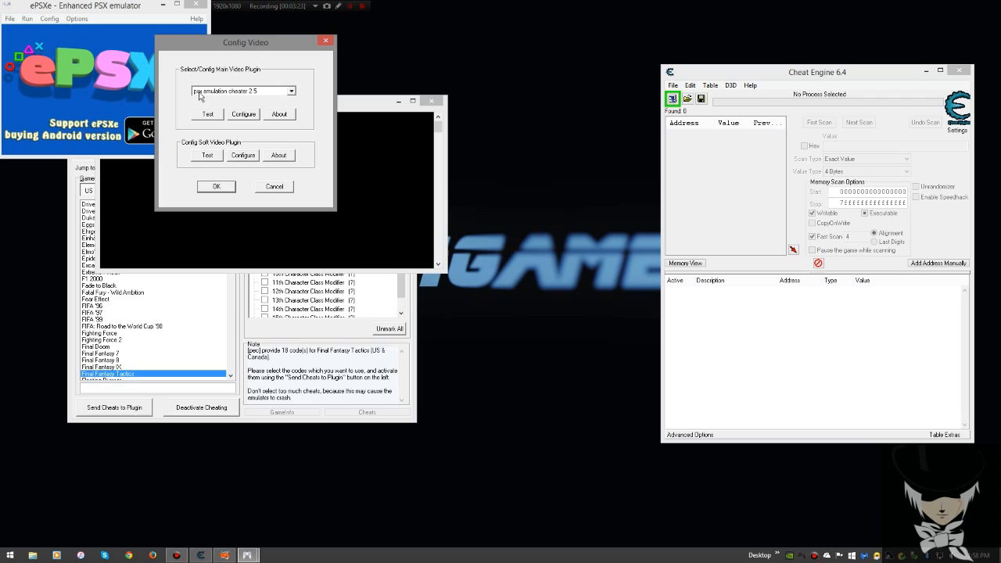
mouse_move(259, 100)
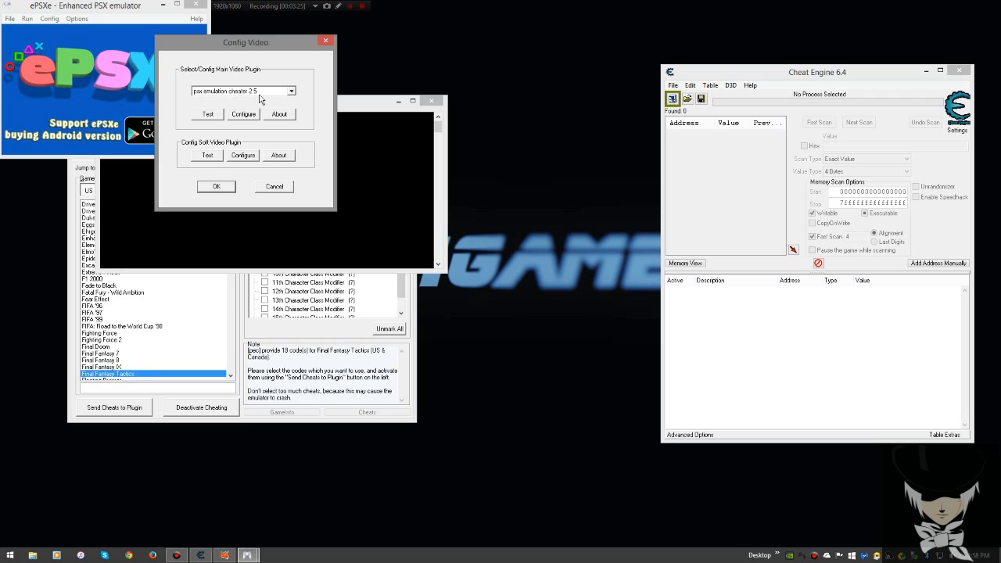
Choose psx emulation cheater 2.5 as the main video plugin from the plugin list.
click(242, 91)
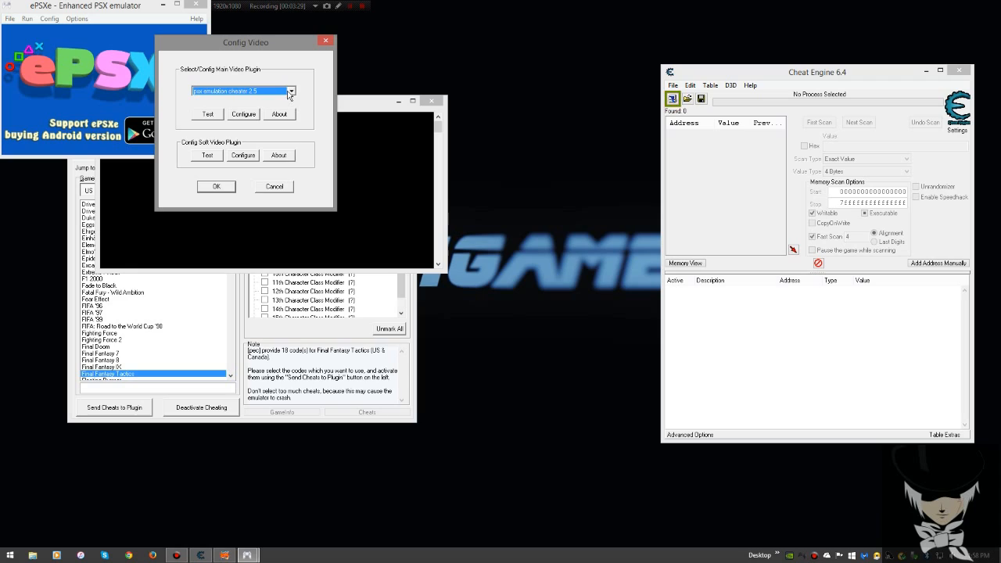
click(291, 90)
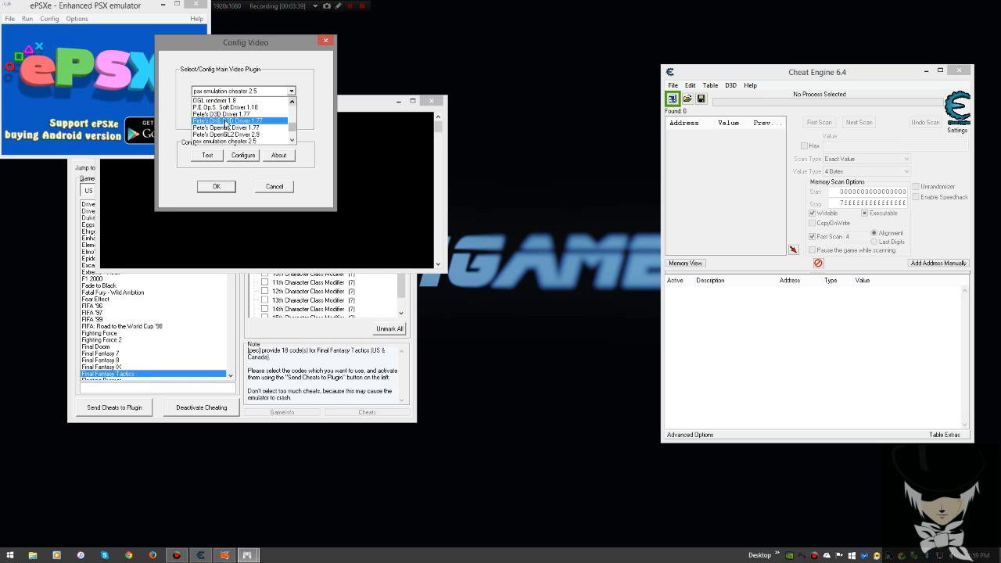
click(238, 107)
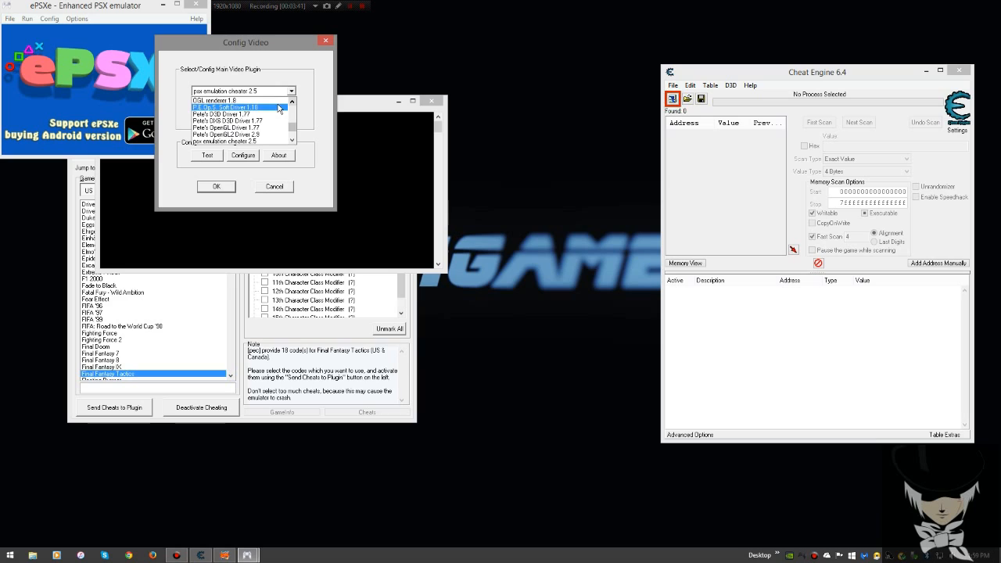
click(290, 103)
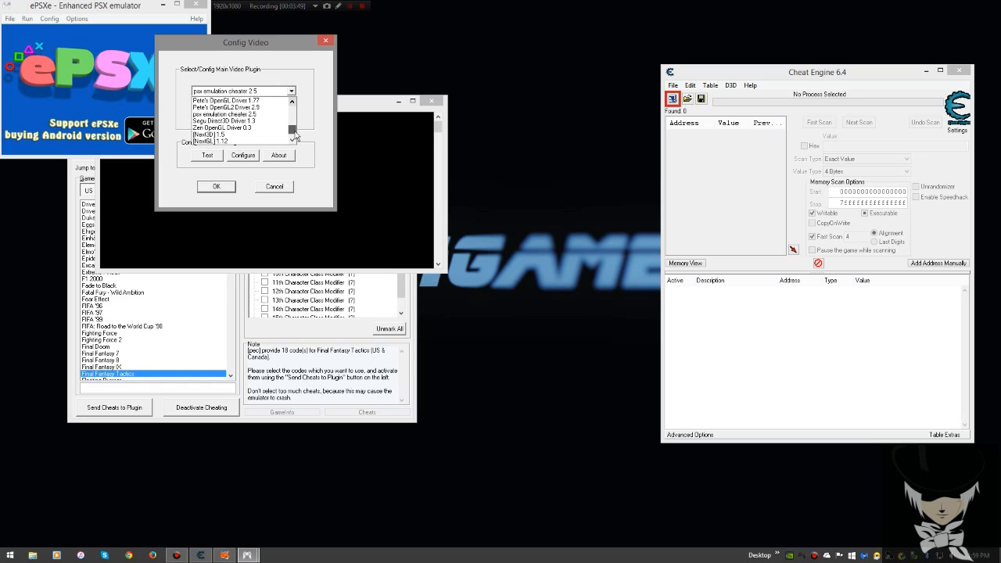
click(227, 106)
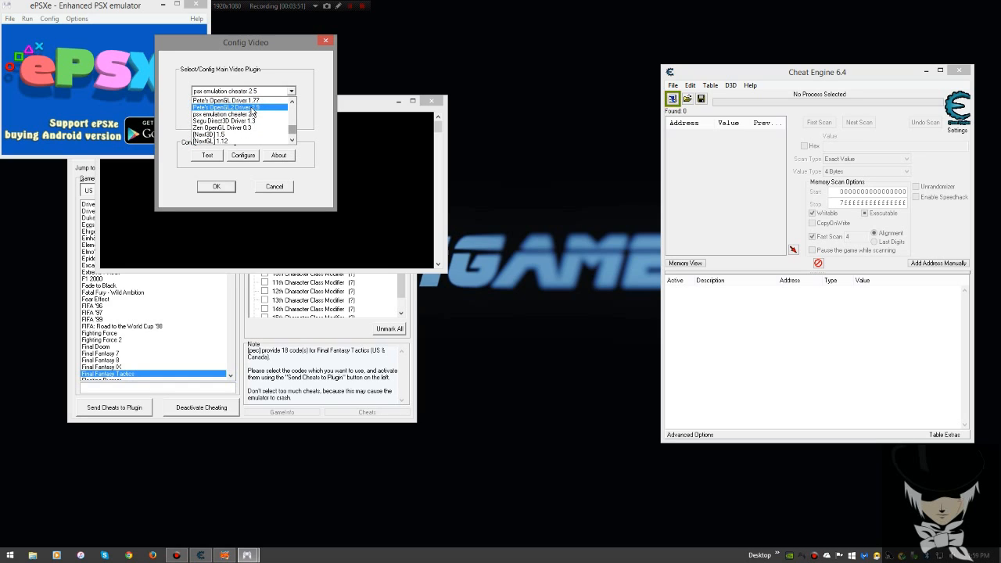
click(237, 114)
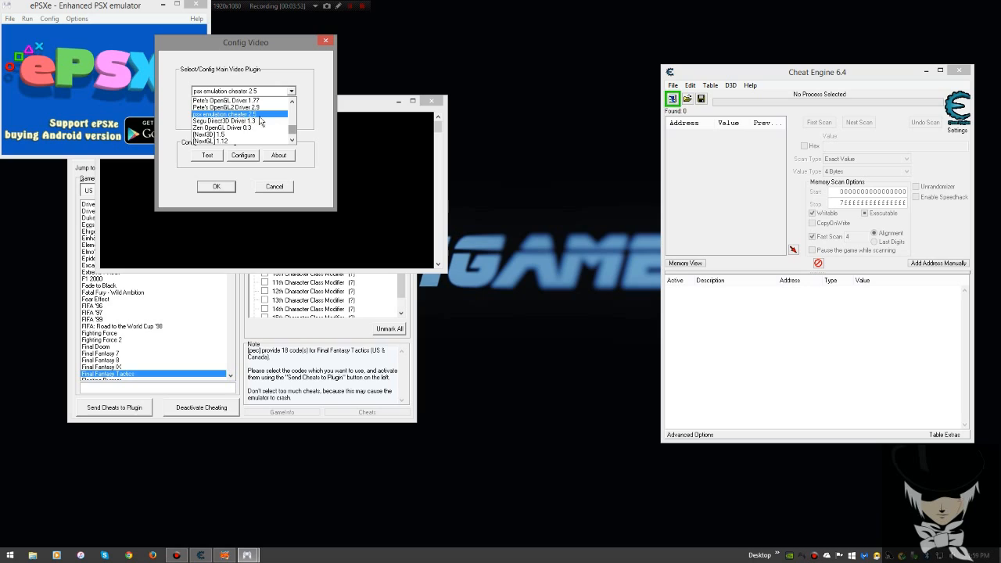
click(215, 186)
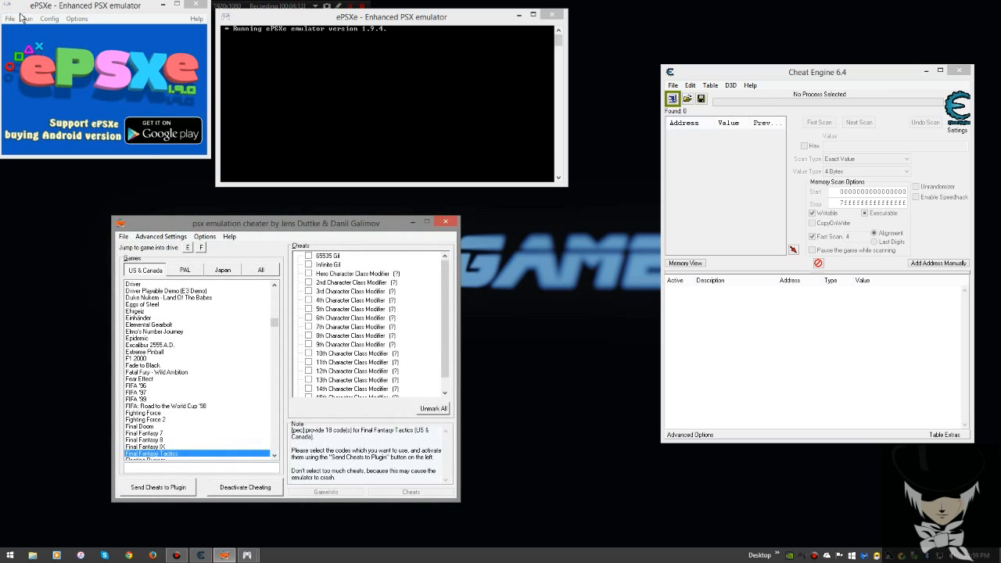
click(10, 18)
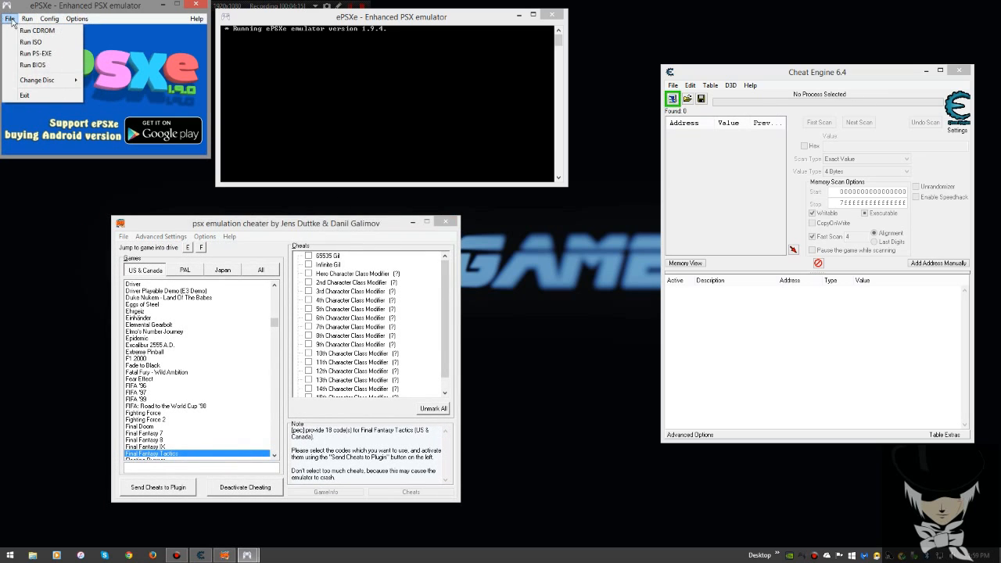
click(48, 19)
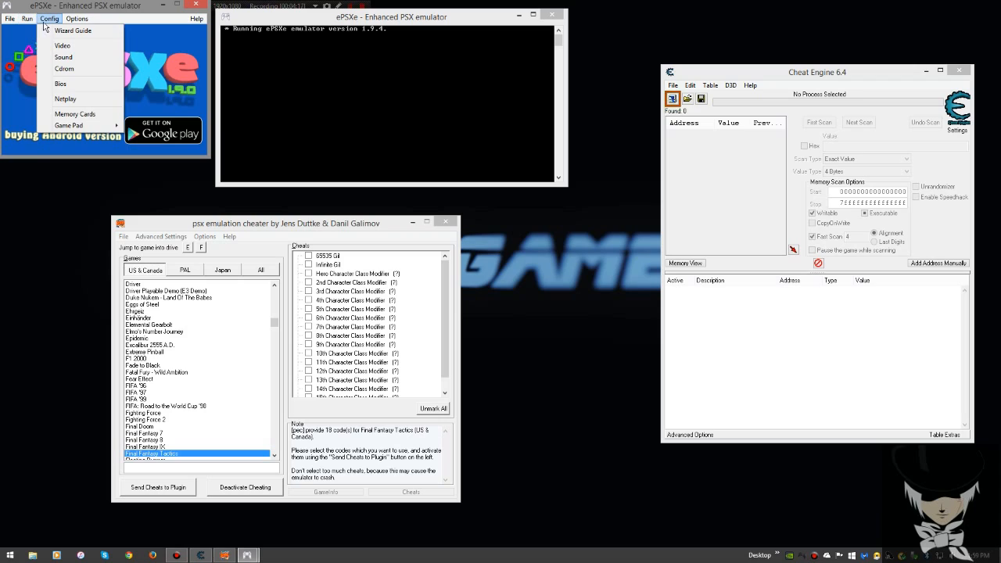
click(29, 18)
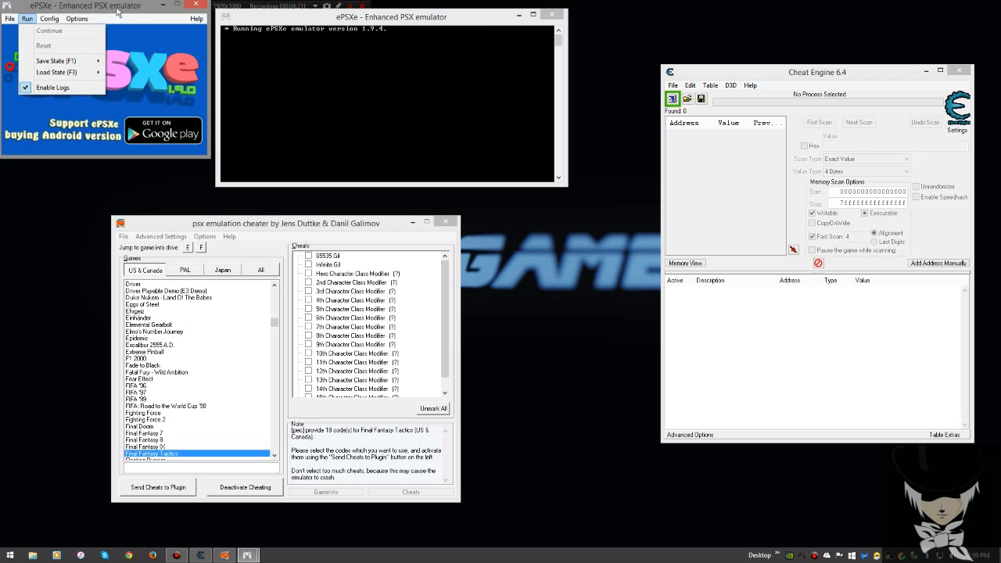
click(77, 19)
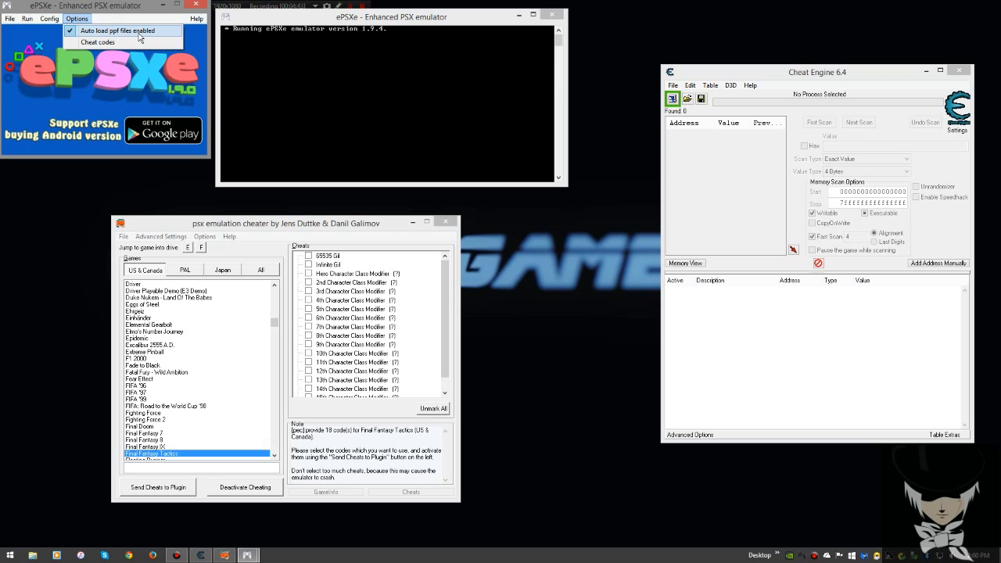
click(97, 40)
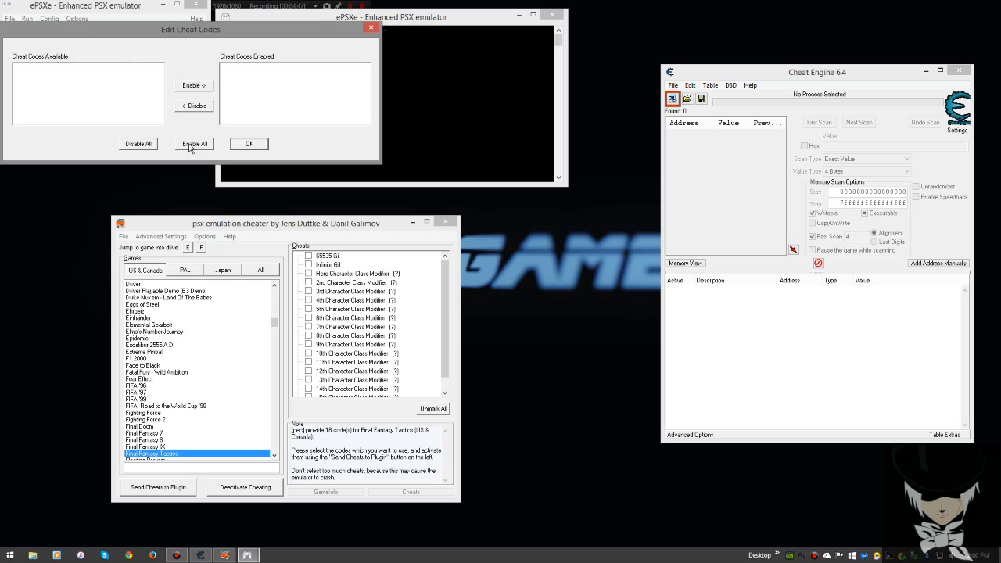
mouse_move(226, 165)
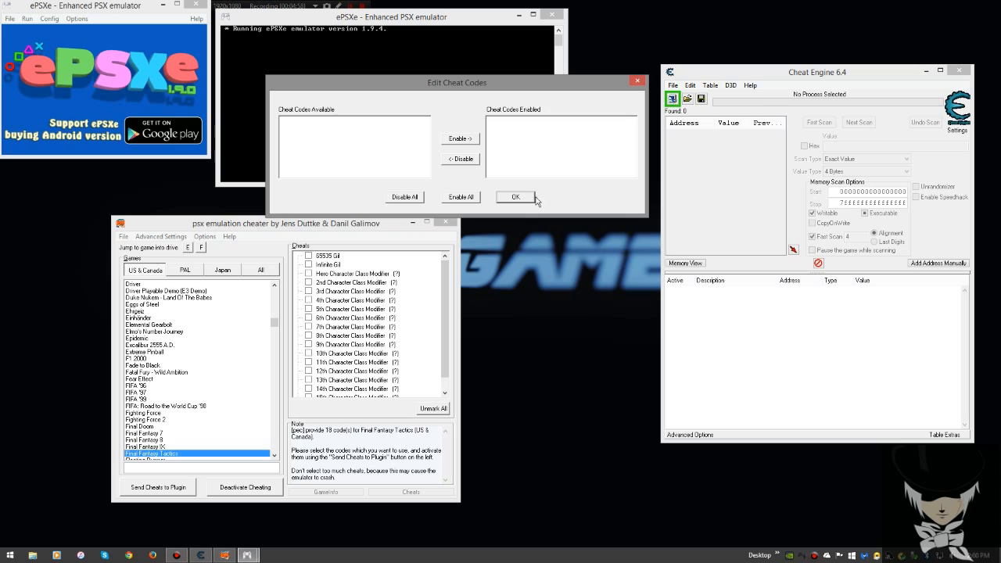
click(48, 19)
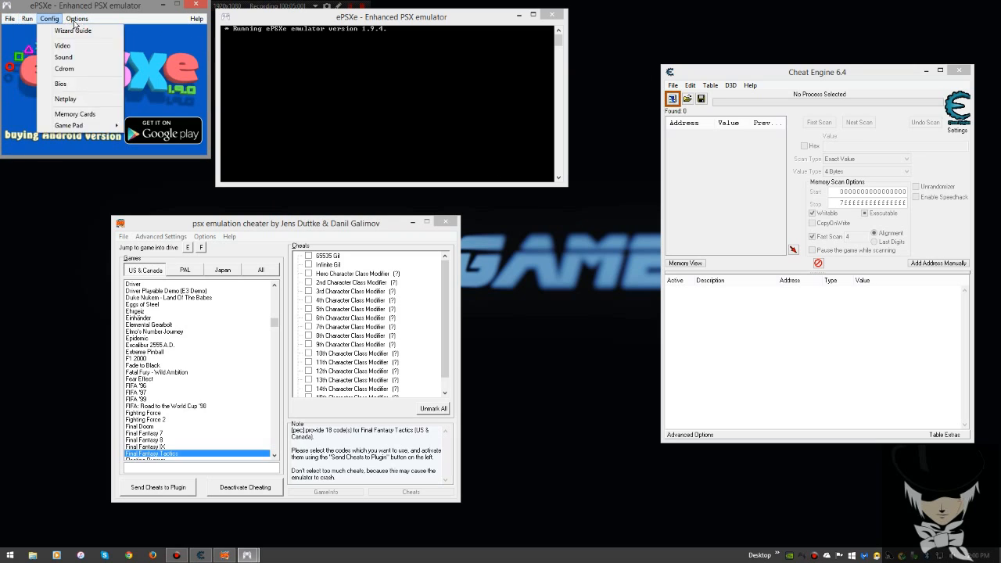
click(28, 19)
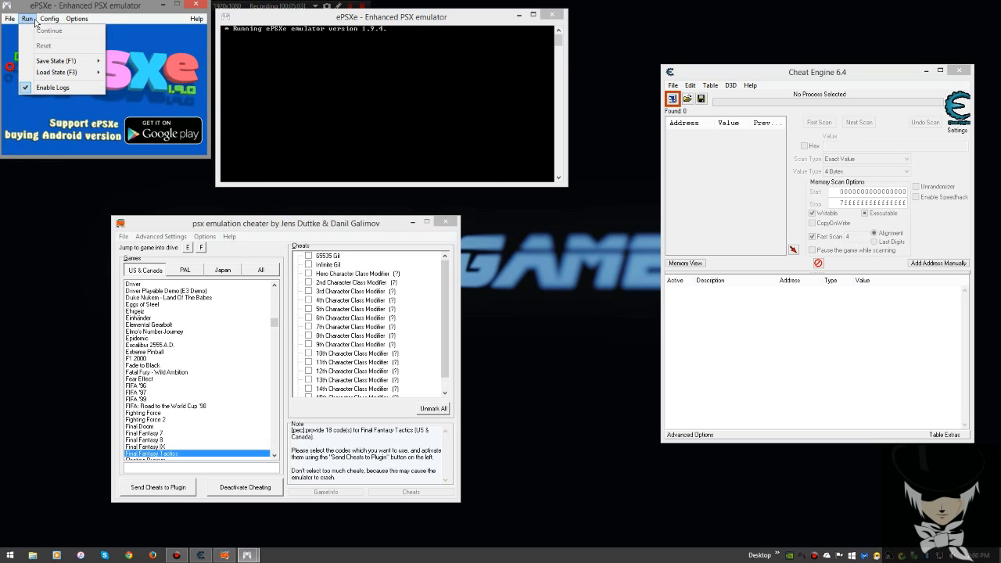
click(76, 19)
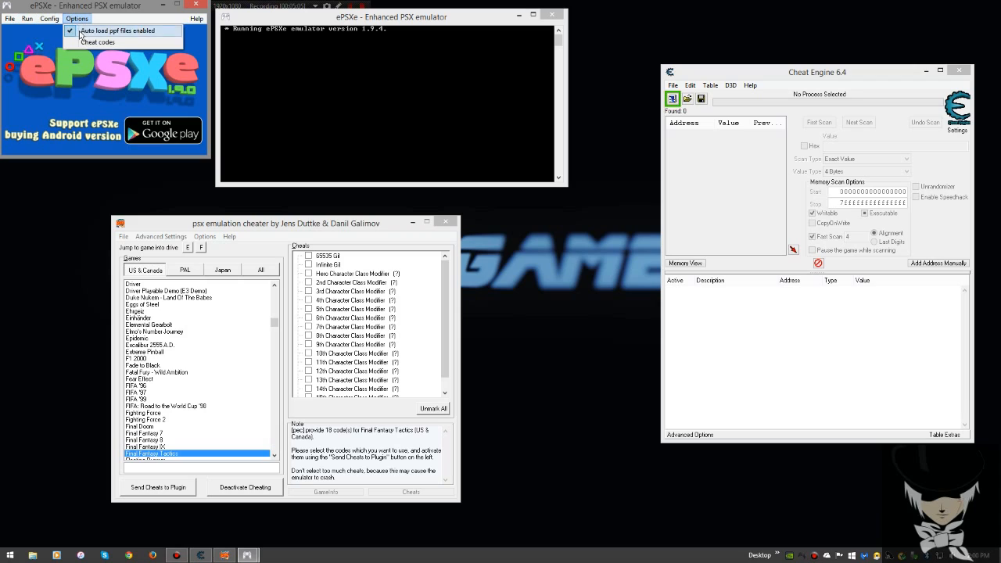
click(28, 19)
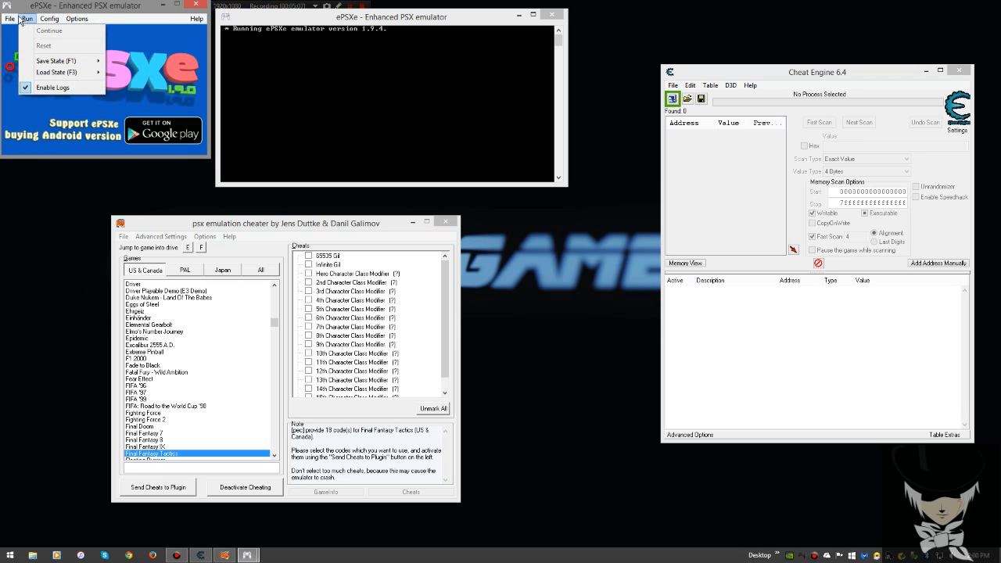
click(28, 19)
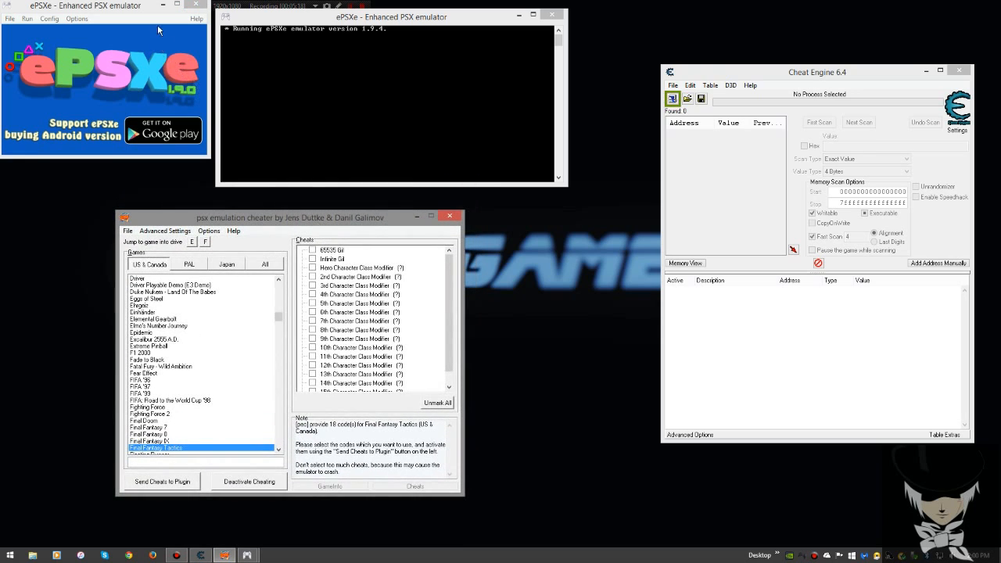
mouse_move(197, 6)
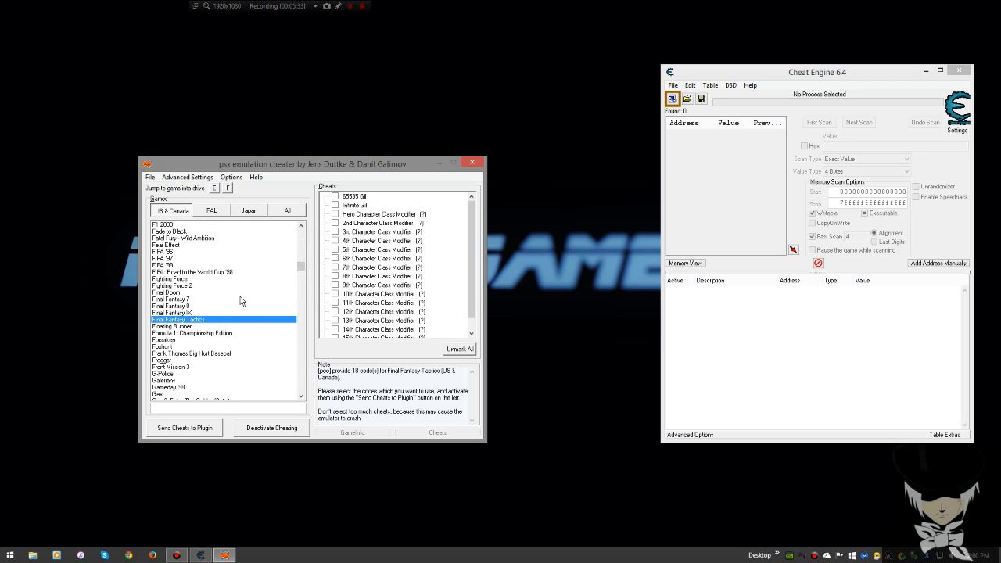
Close the ePSXe windows, leaving PSX Emulation Cheater open on Final Fantasy Tactics.
click(672, 97)
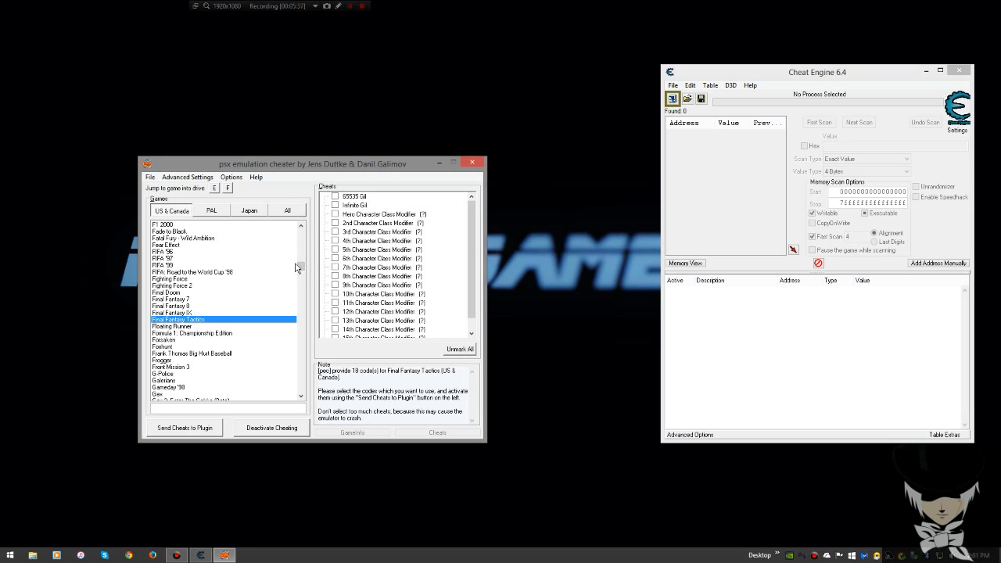
click(672, 99)
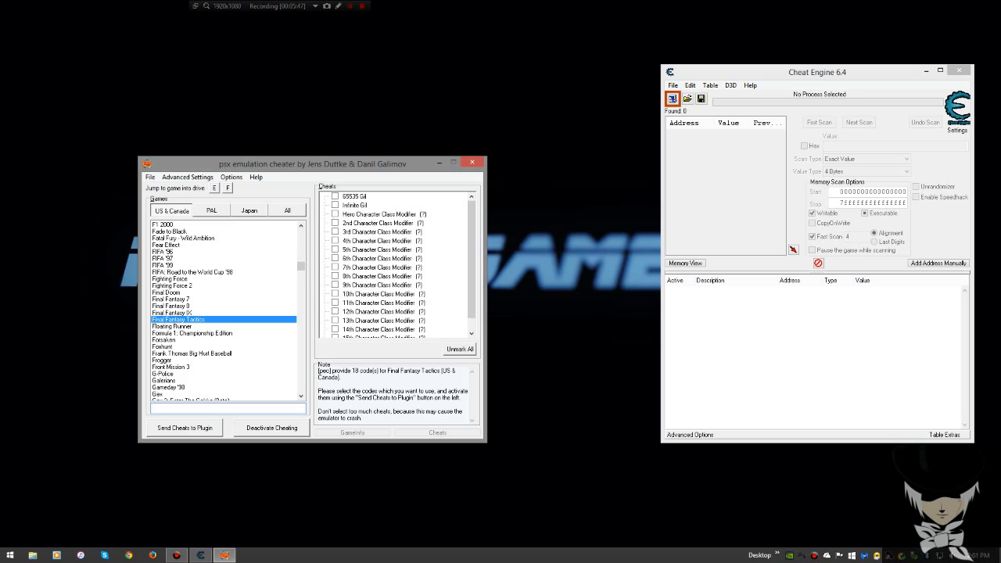
click(672, 97)
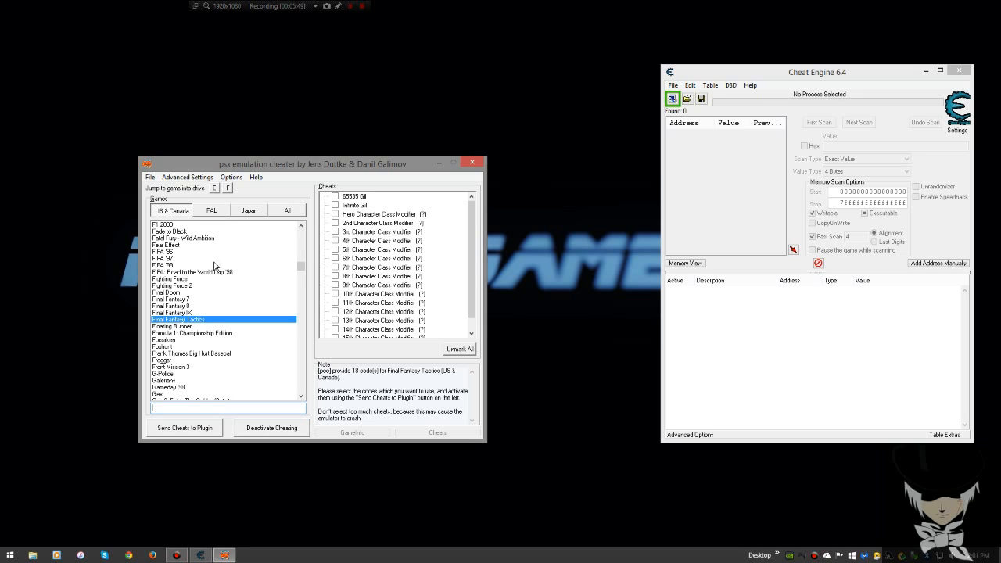
click(250, 210)
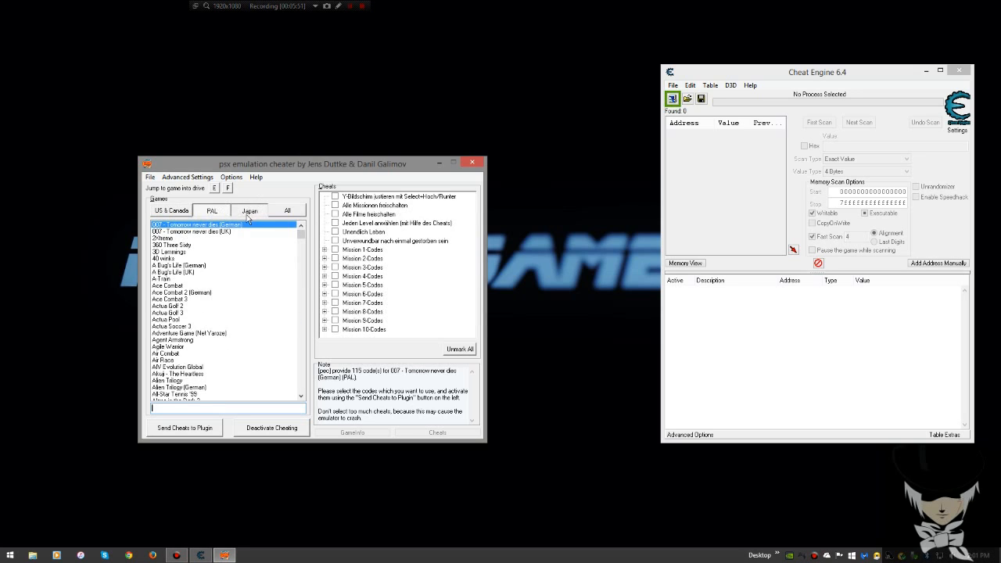
click(170, 210)
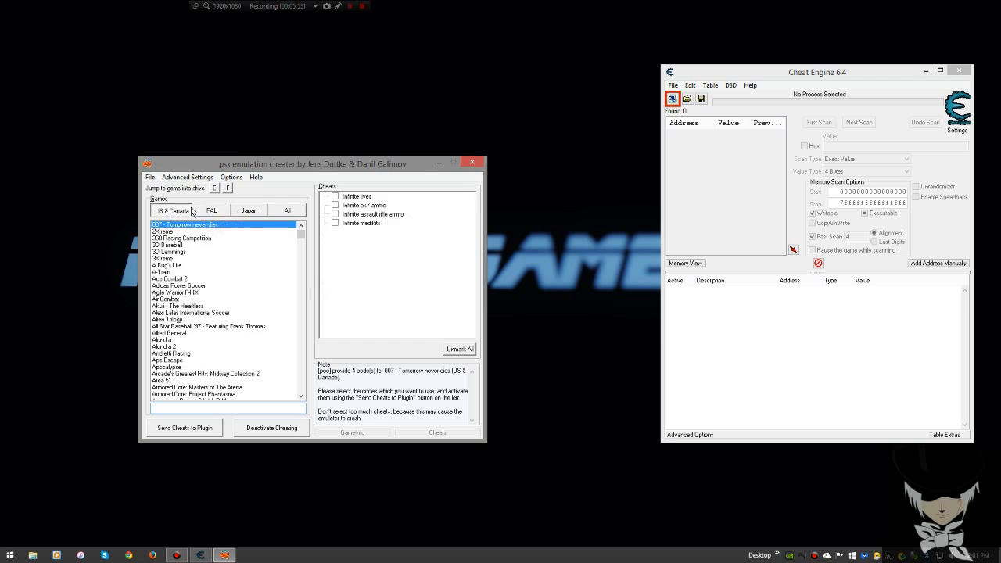
click(211, 210)
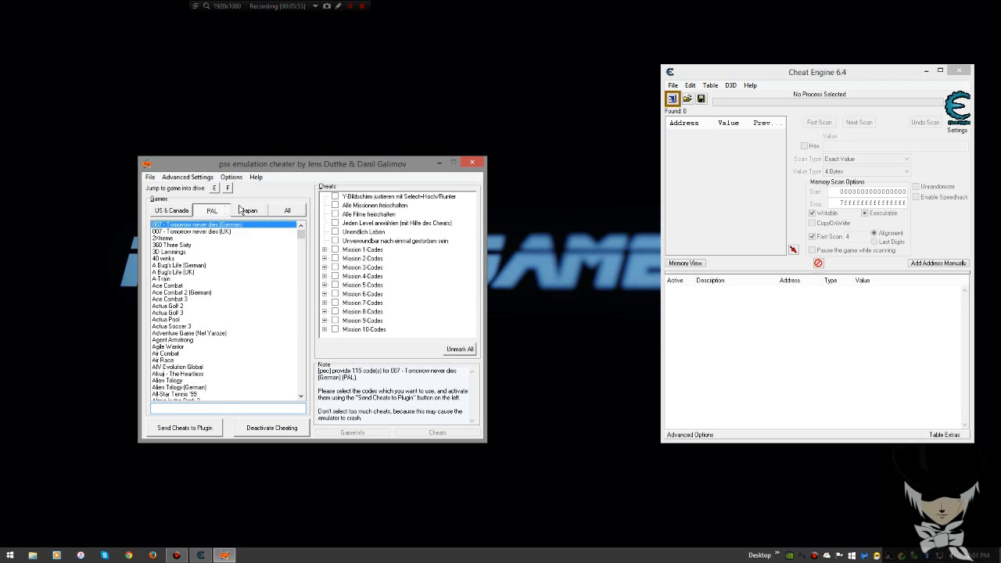
click(169, 209)
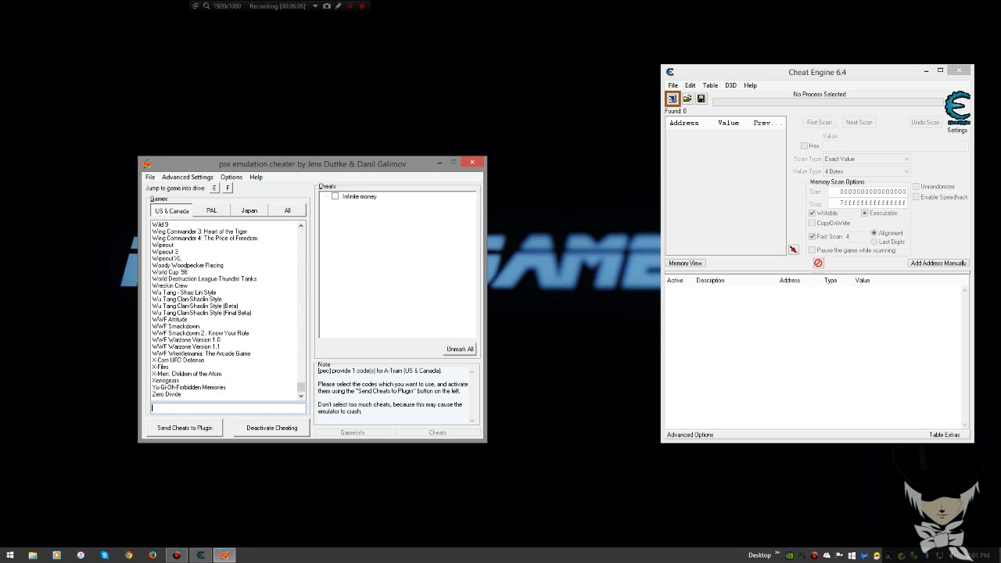
text(FINAL A)
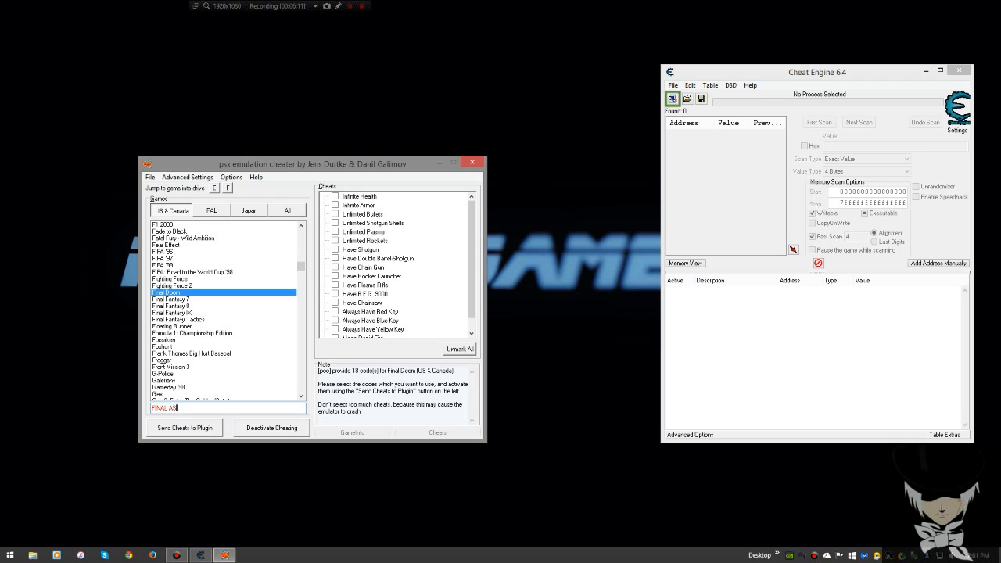
text(S)
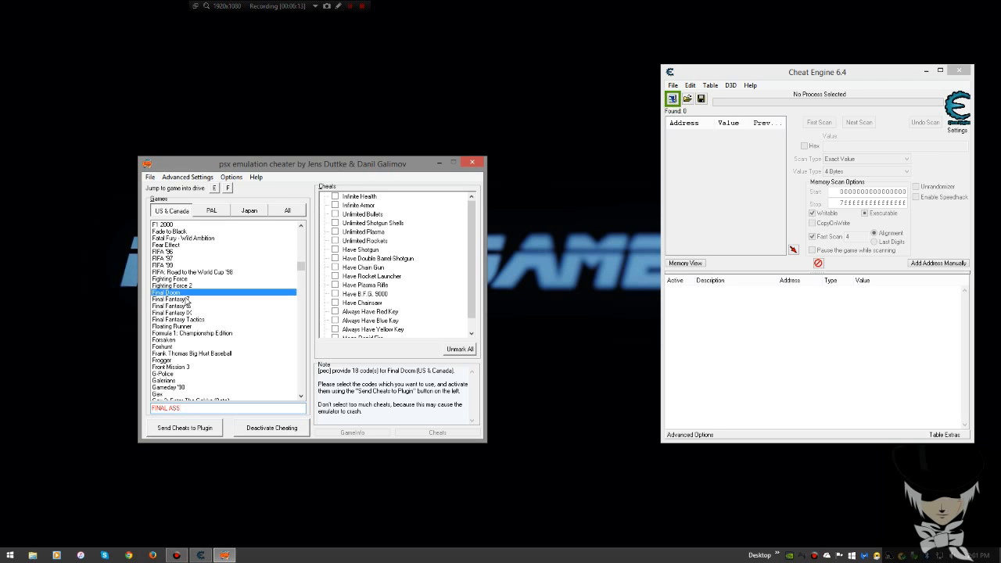
click(178, 319)
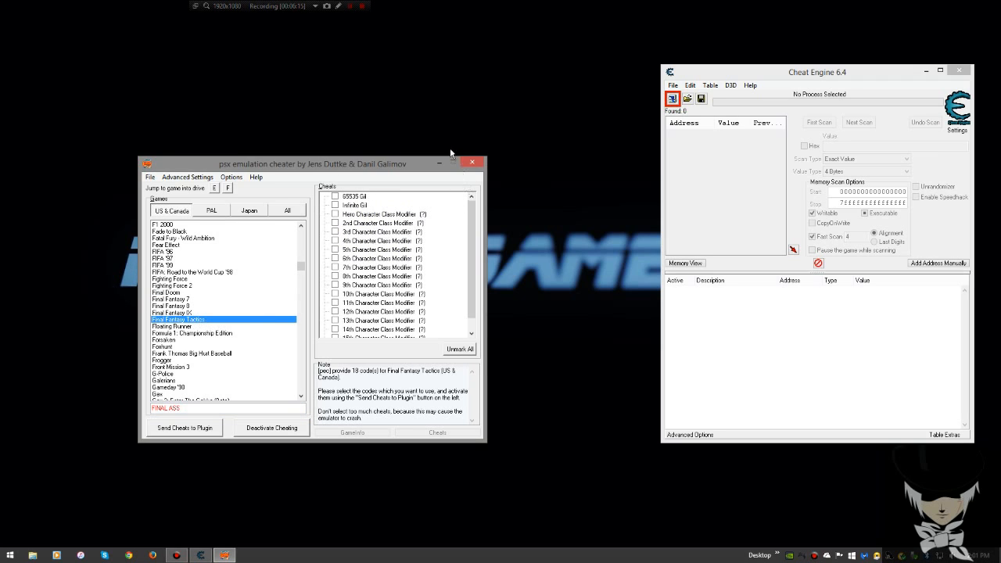
drag(311, 164, 269, 162)
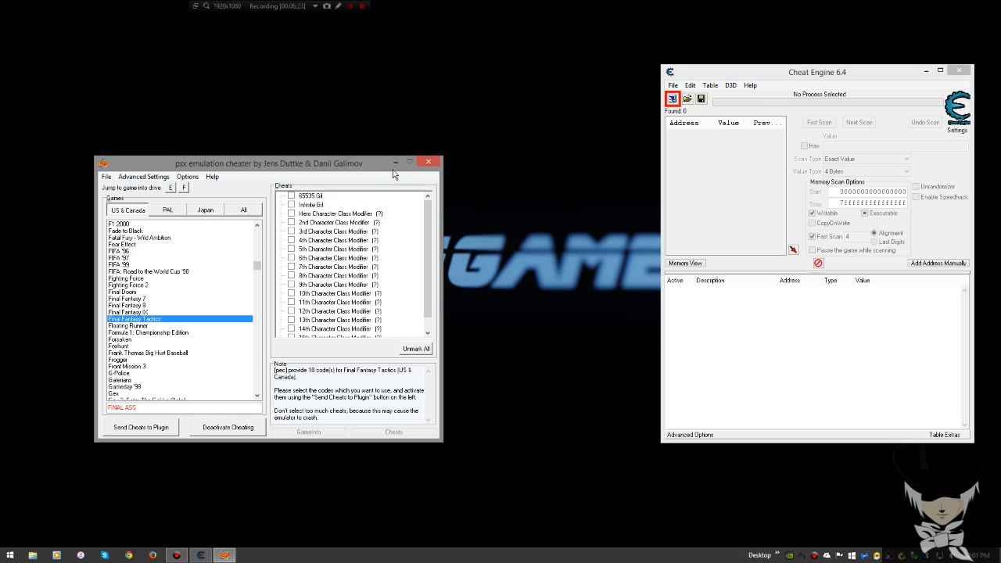
Browse the Character Class Modifier cheats one by one in the Final Fantasy Tactics list.
click(335, 213)
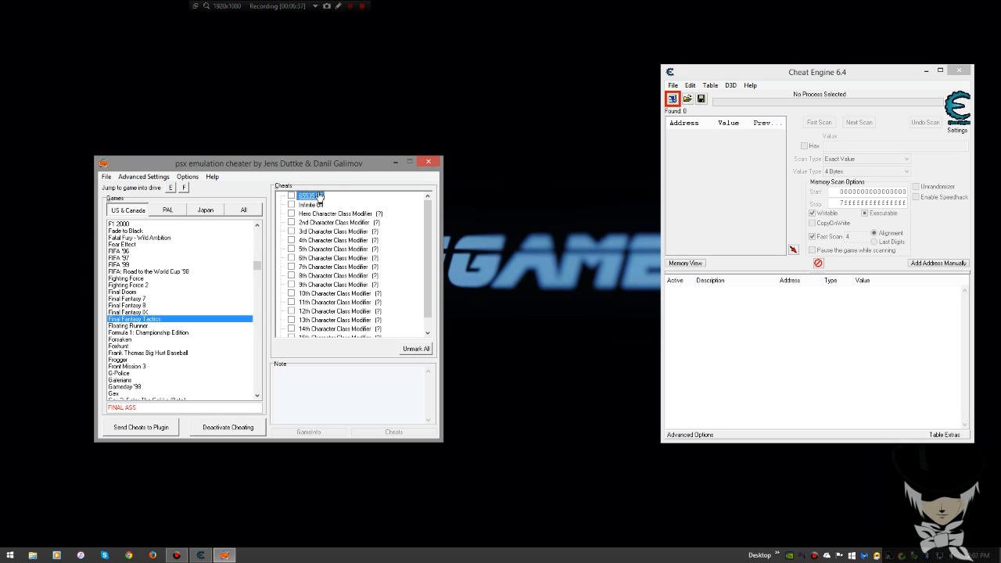
click(336, 213)
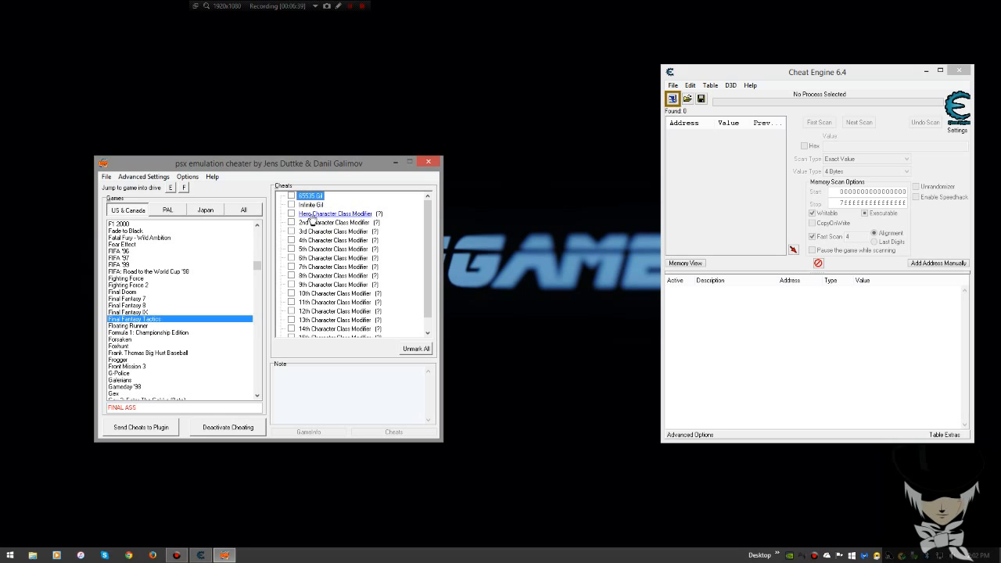
click(334, 213)
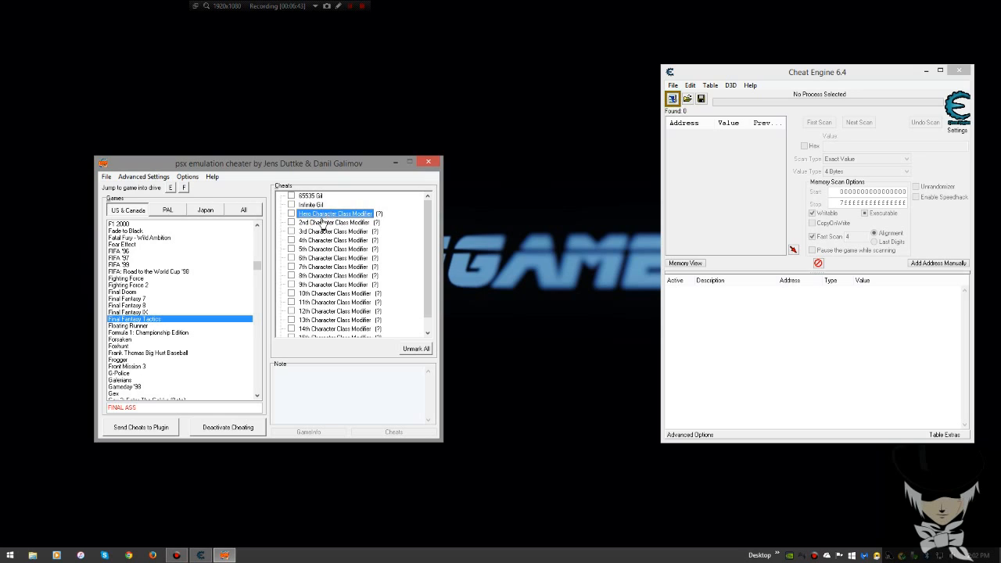
scroll(down, 3)
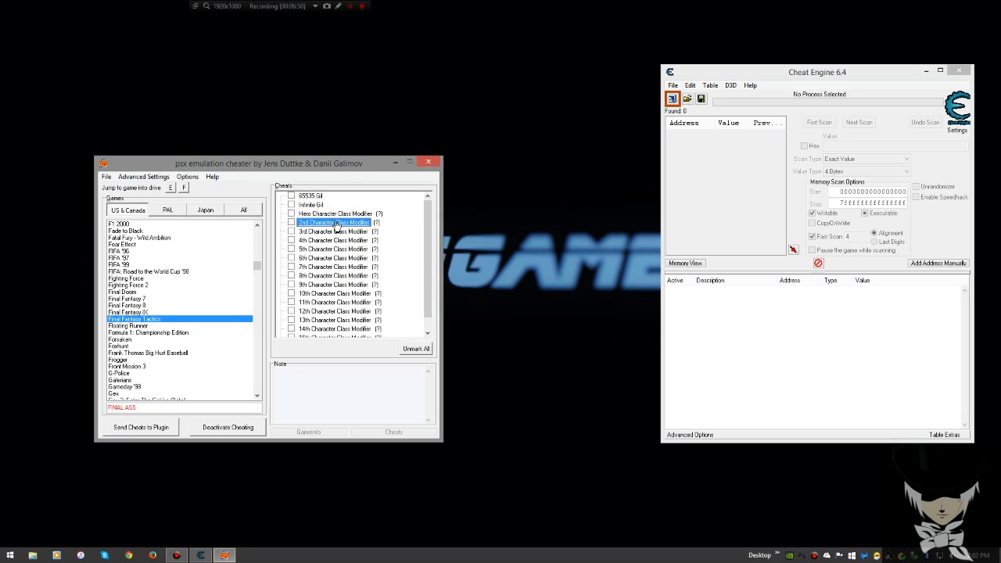
double_click(335, 222)
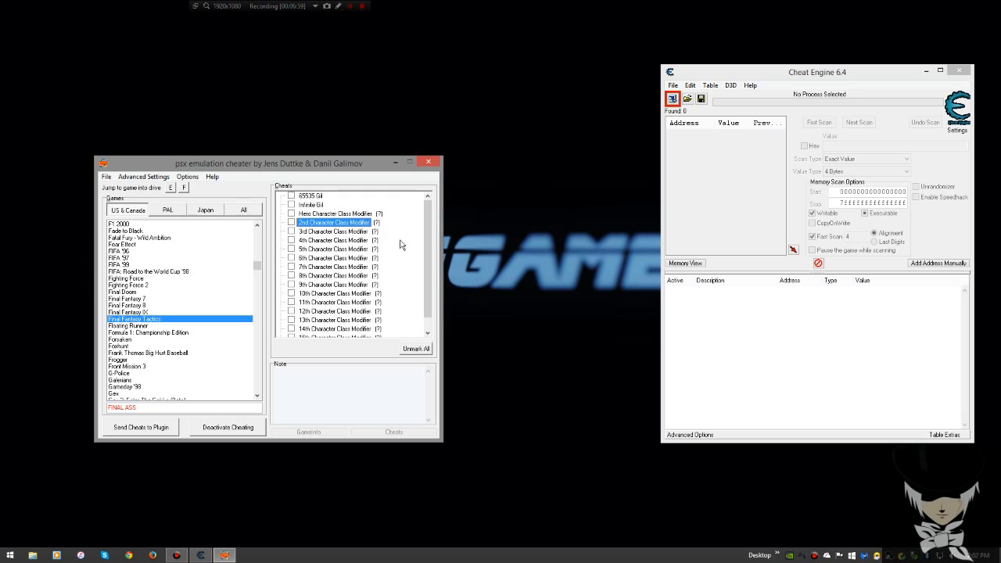
click(335, 266)
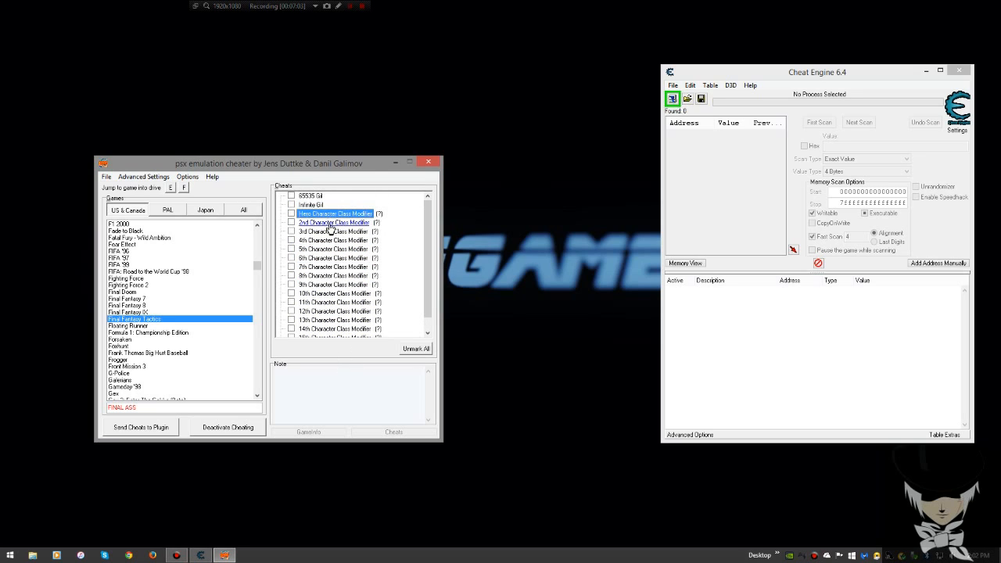
click(335, 222)
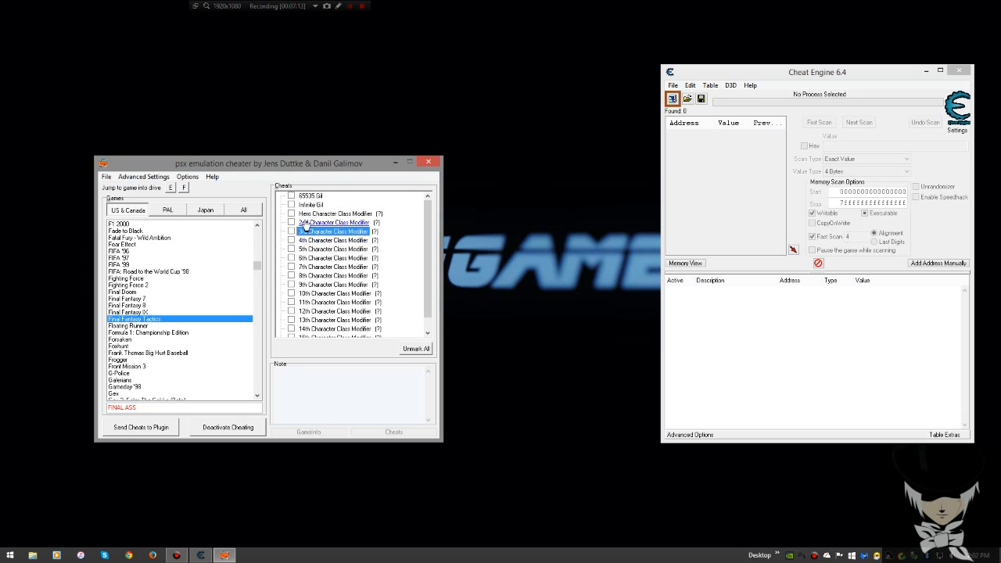
scroll(down, 3)
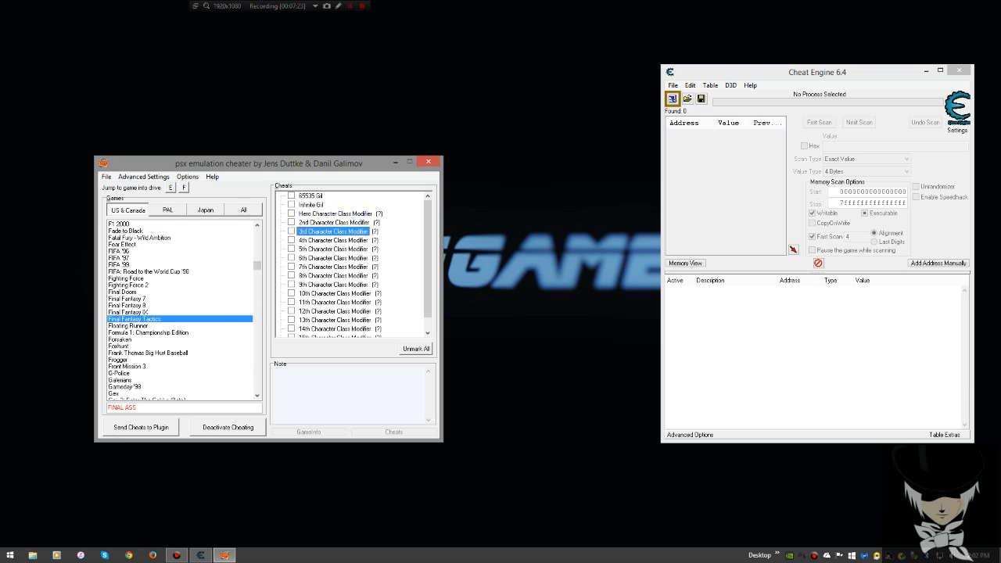
Switch to Chrome in the taskbar for a blank new tab.
click(128, 555)
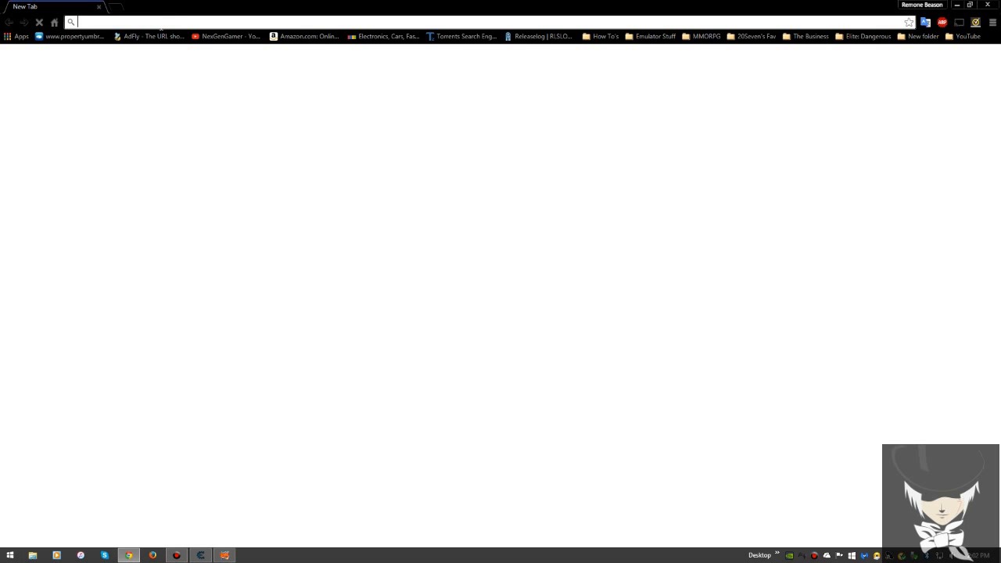
Search Google for 'final fantasy tactics formation view' from the address bar.
text(faint)
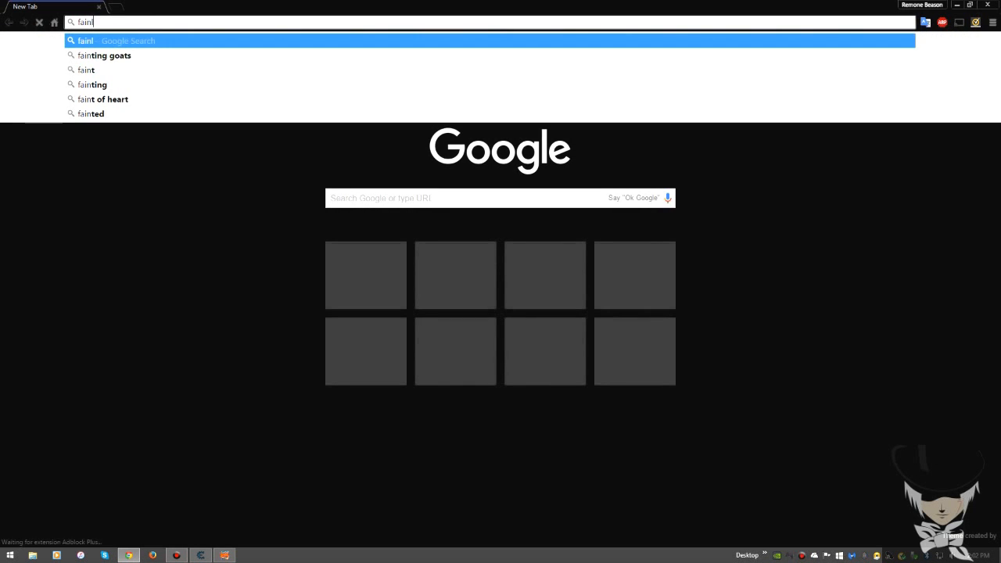
text(final fatasy)
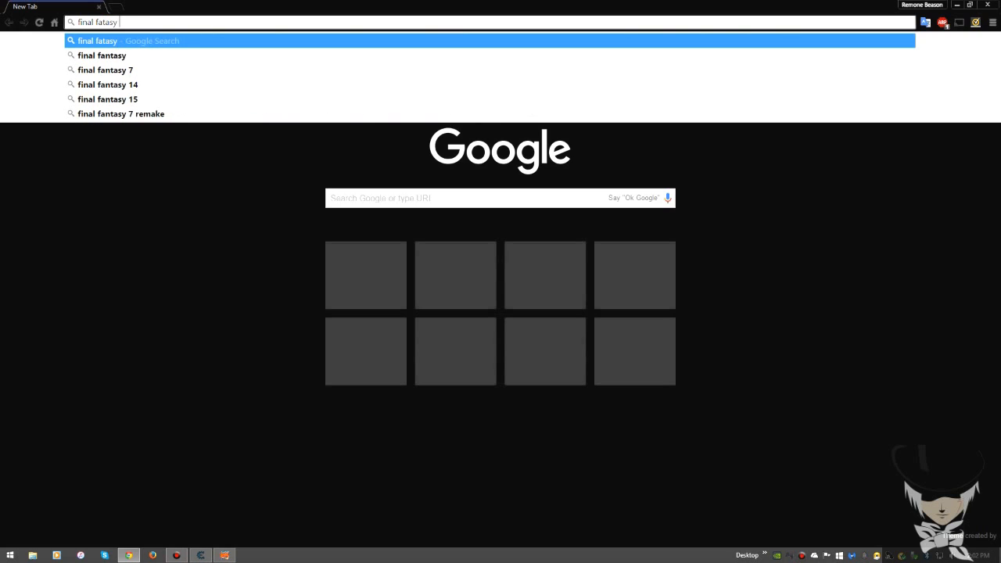
text(tactics)
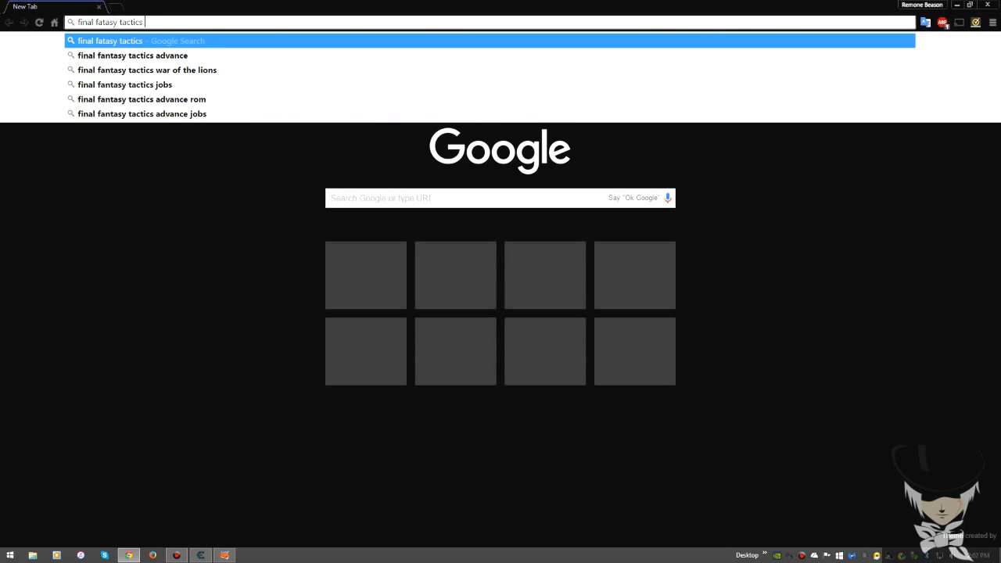
text(formation%20view&es_th=1)
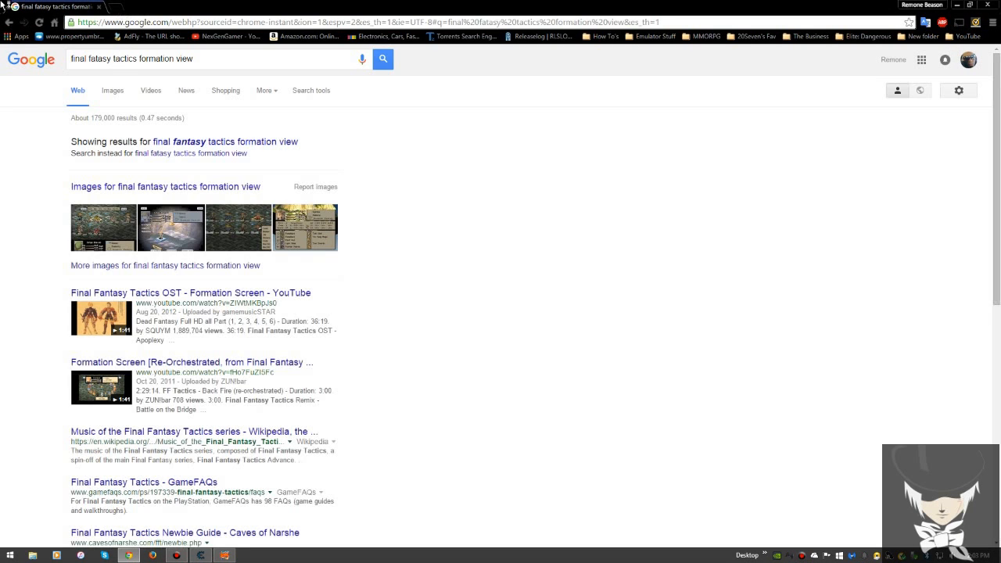
View the Final Fantasy Tactics party roster screenshot full-size from Google Images.
click(237, 228)
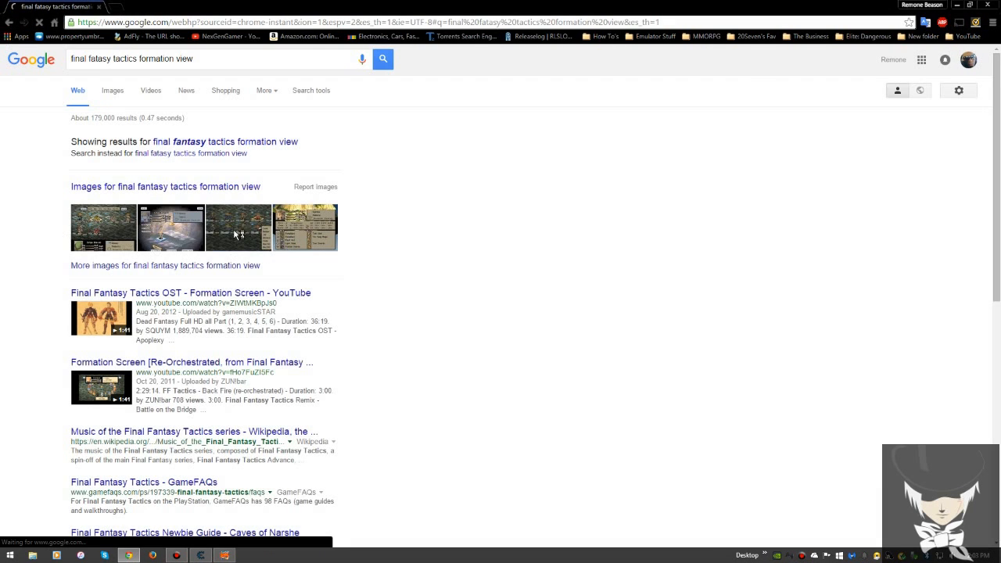
click(238, 227)
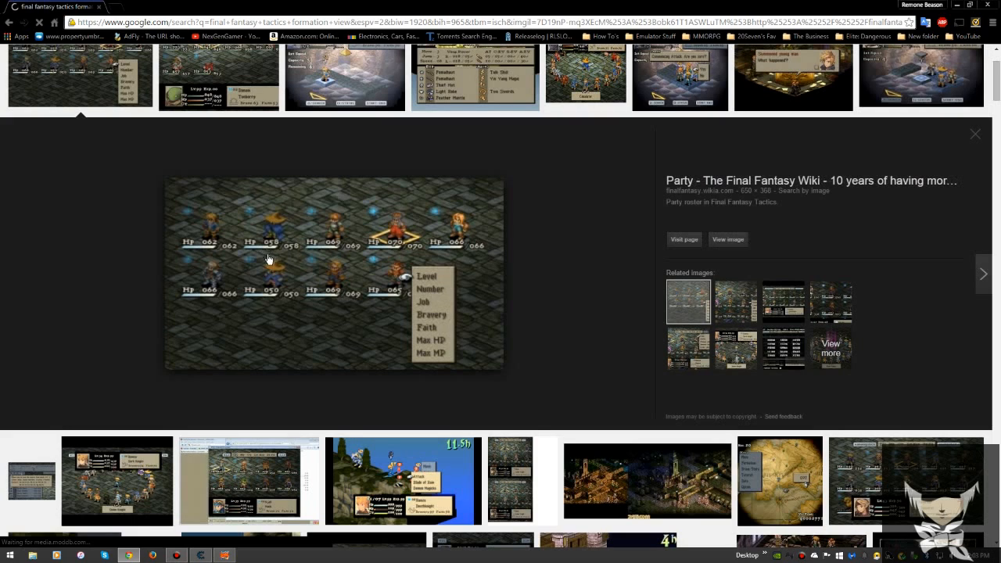
click(681, 239)
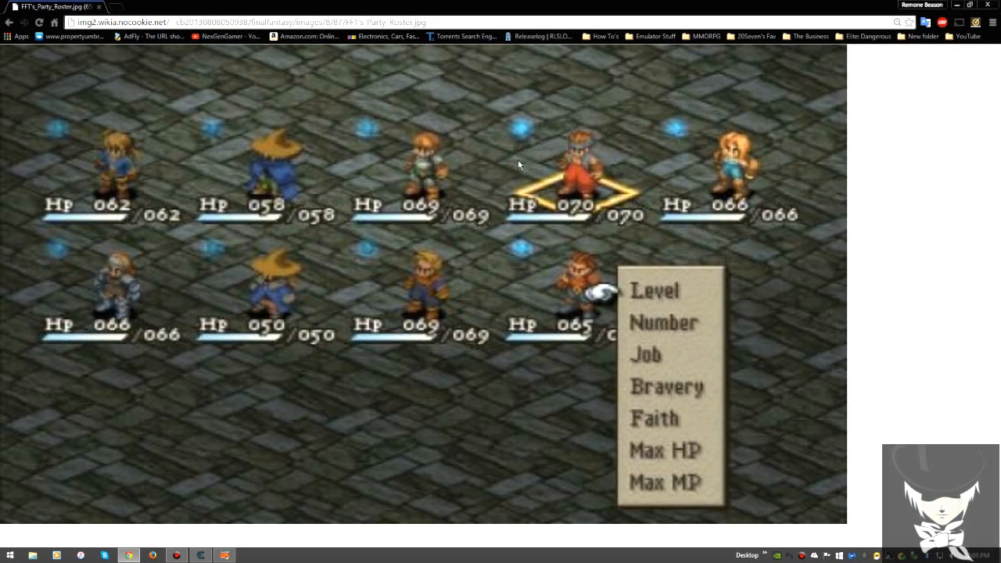
mouse_move(6, 292)
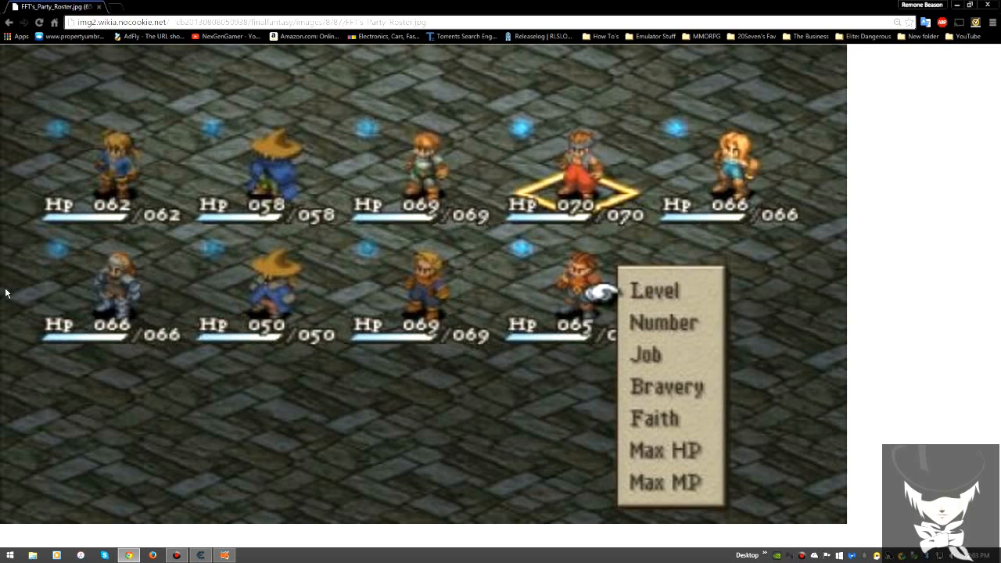
mouse_move(655, 331)
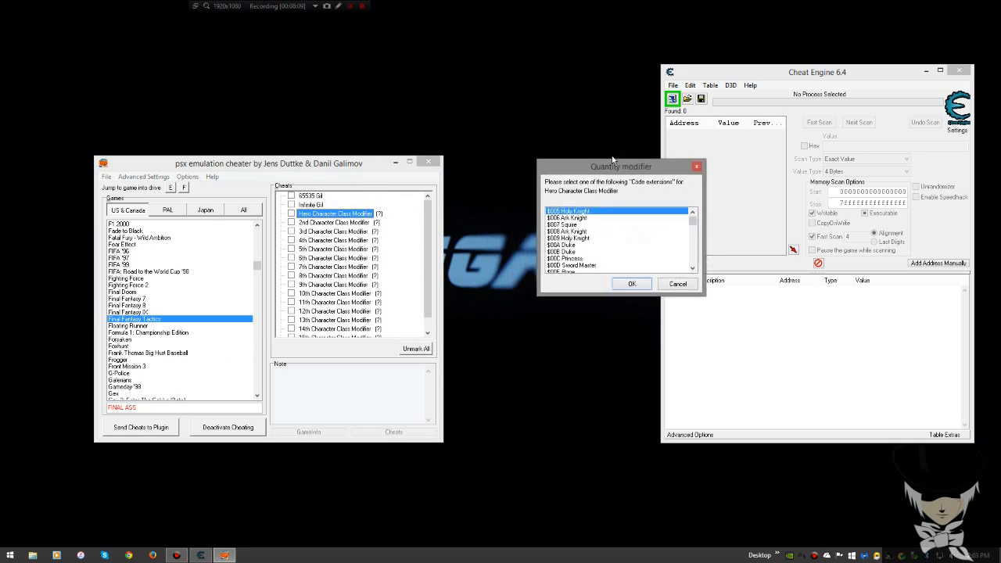
Choose Holy Dragon in the class list for the 1st Character Class Modifier and confirm it.
drag(620, 166, 552, 109)
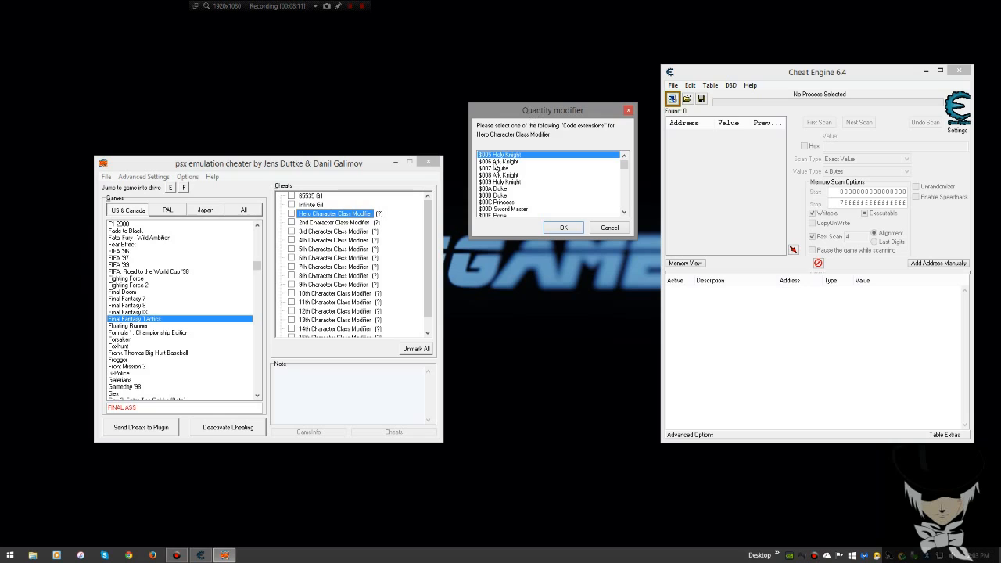
scroll(down, 3)
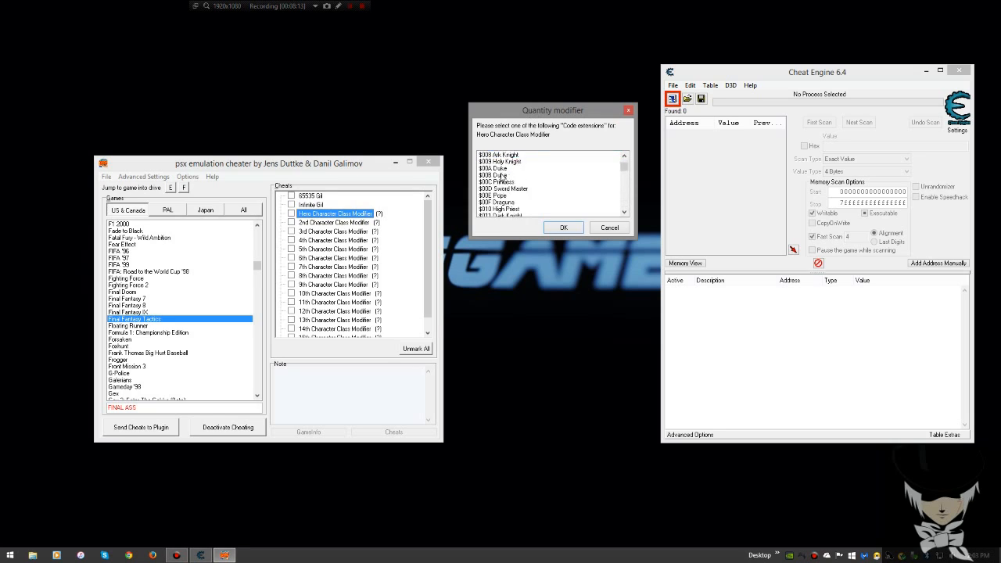
scroll(down, 3)
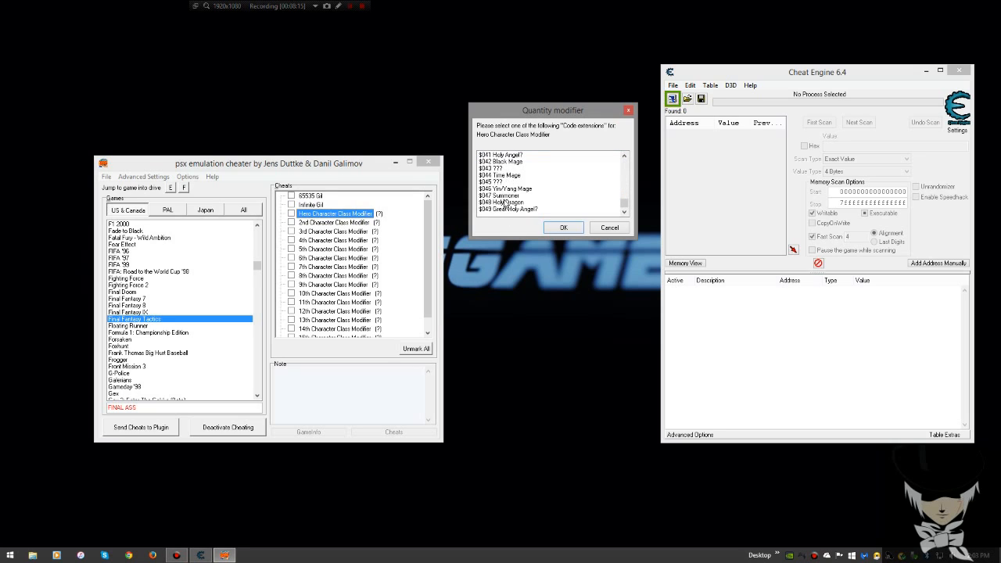
click(508, 209)
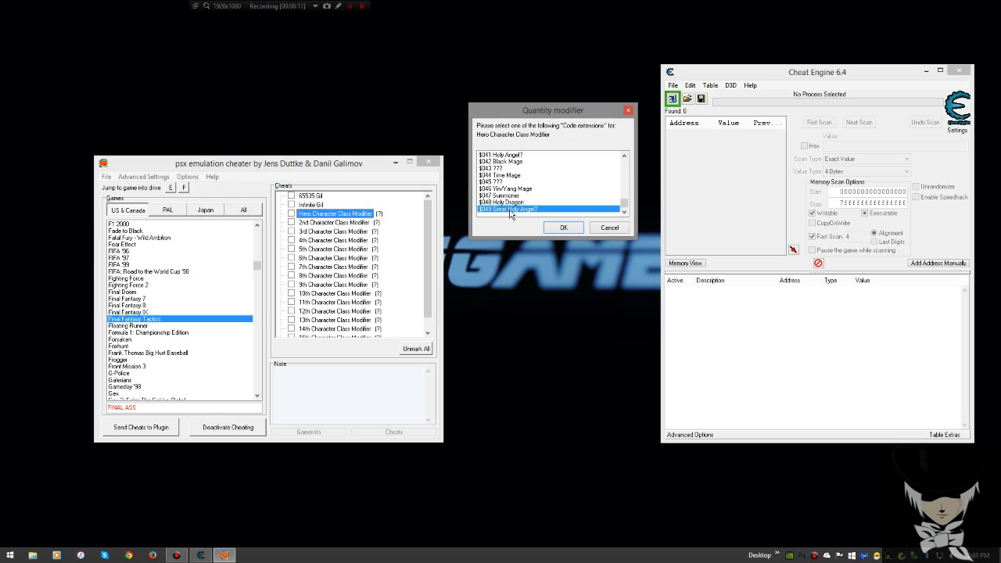
click(506, 203)
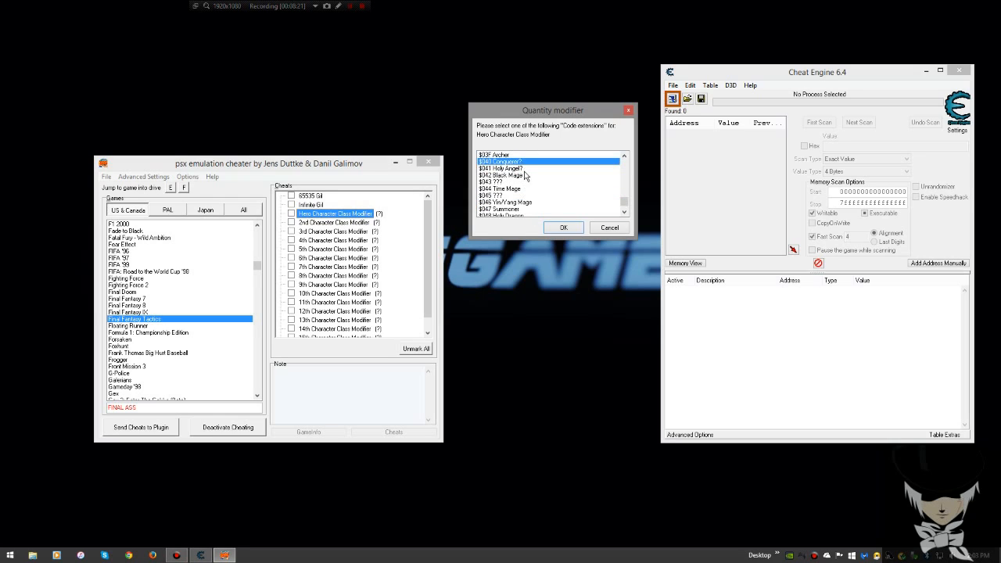
scroll(down, 3)
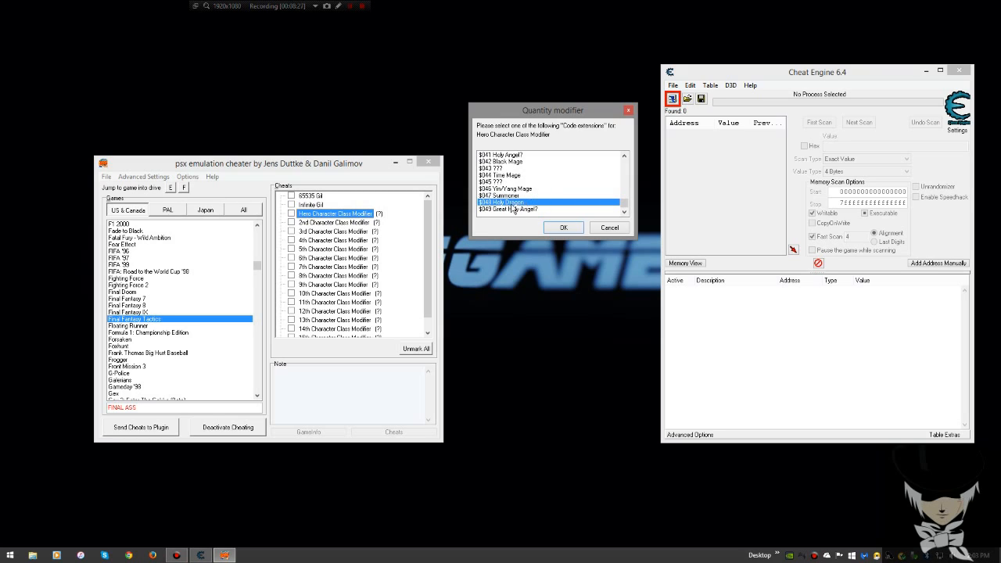
click(563, 227)
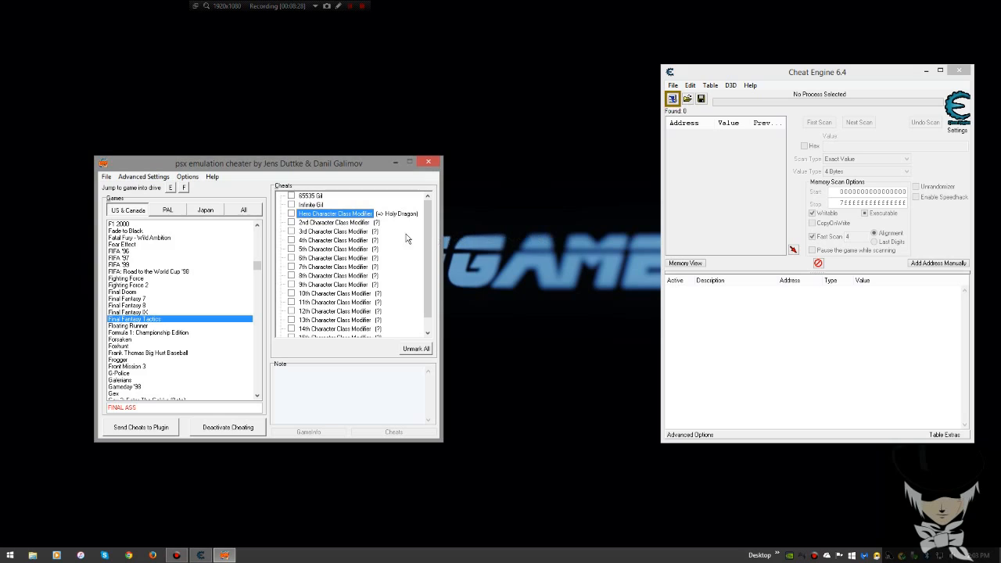
Enable the 1st Character Class Modifier cheat, cancel the second modifier's class dialog, and bring up ePSXe.
click(291, 213)
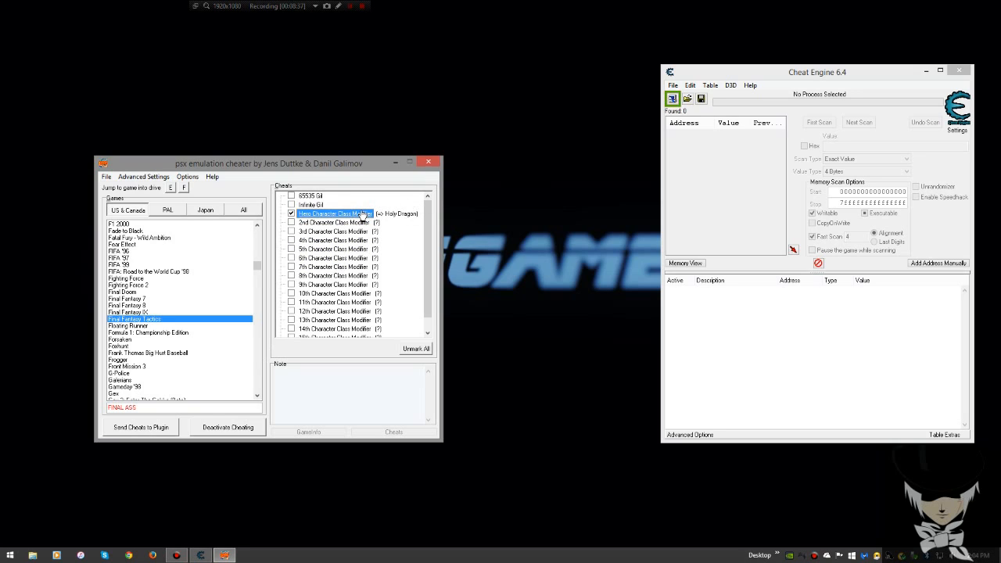
double_click(334, 213)
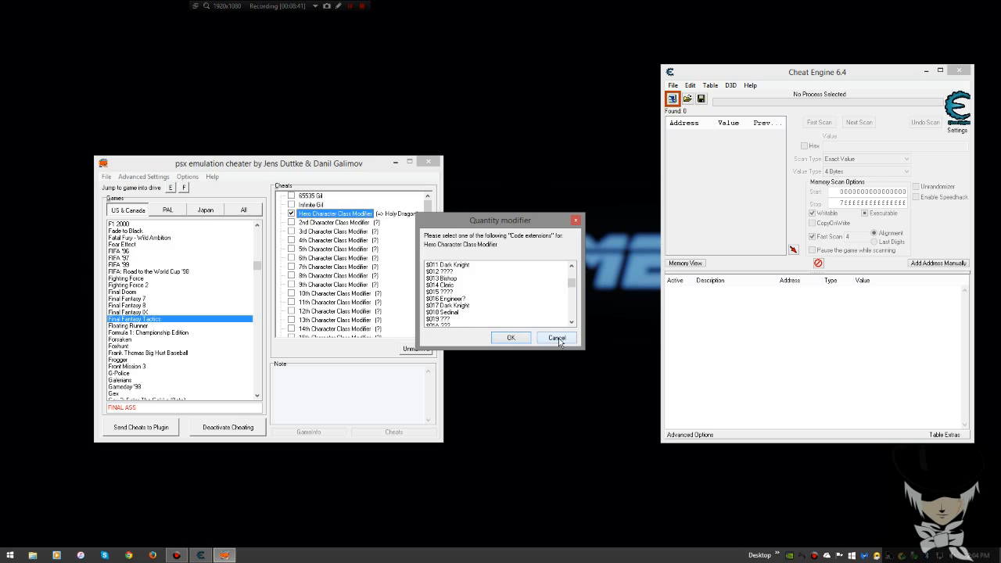
click(557, 338)
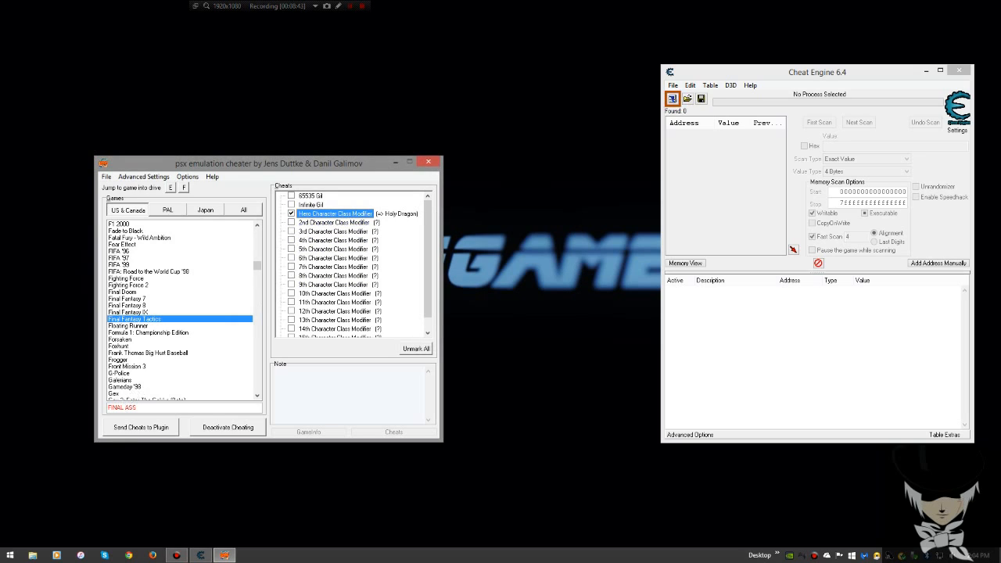
click(141, 427)
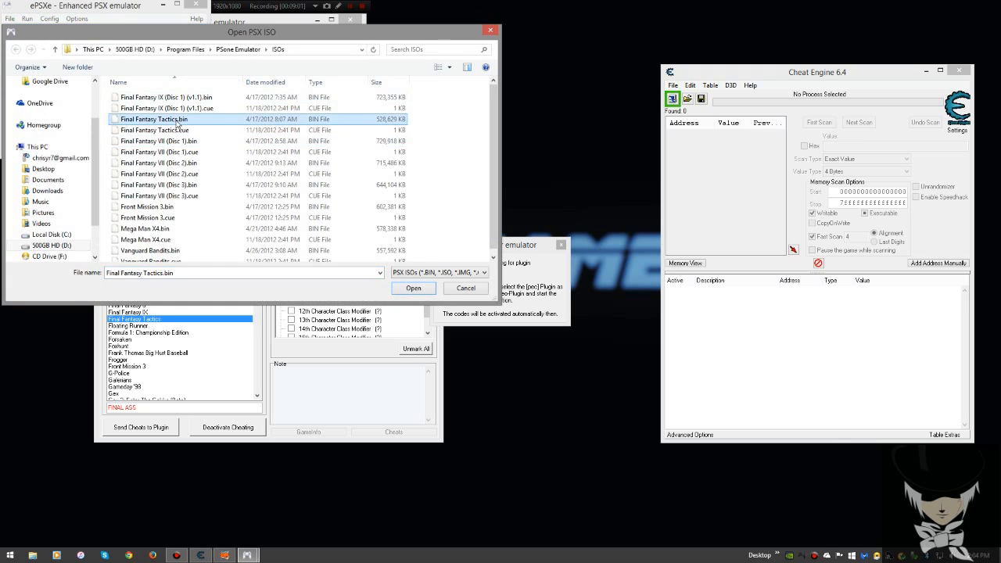
Run the Final Fantasy Tactics.bin disc image so the game starts with the Holy Dragon class.
click(412, 288)
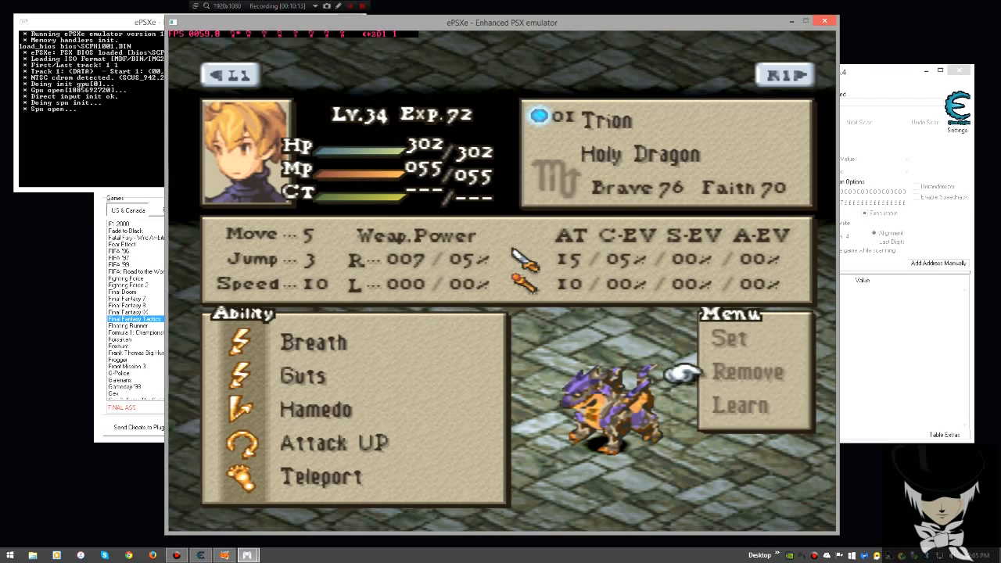
mouse_move(688, 338)
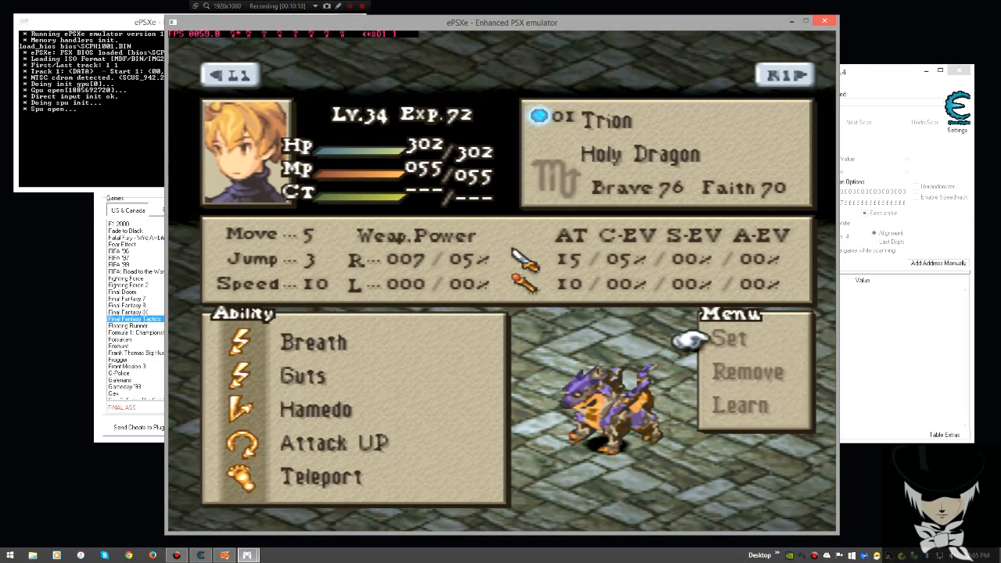
mouse_move(688, 405)
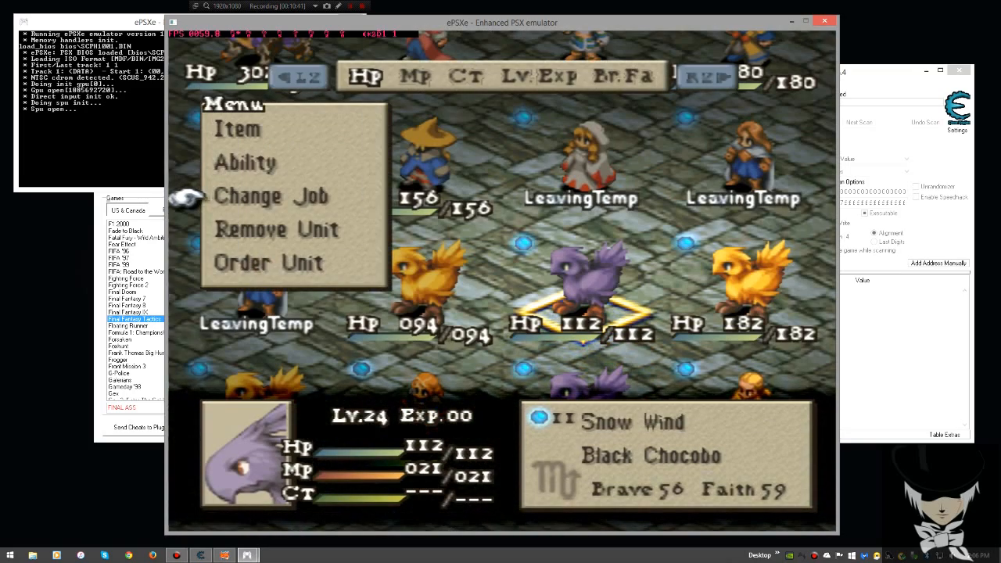
Stop the running Final Fantasy Tactics session and return to the ePSXe main window.
click(244, 161)
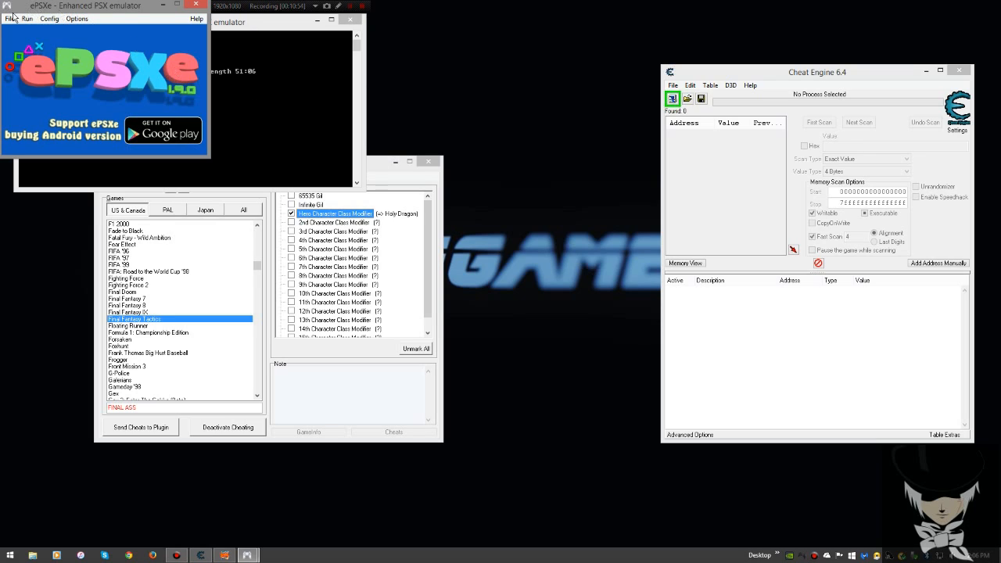
Exit ePSXe via the Run menu and close PSX Emulation Cheater, leaving Cheat Engine open.
click(28, 18)
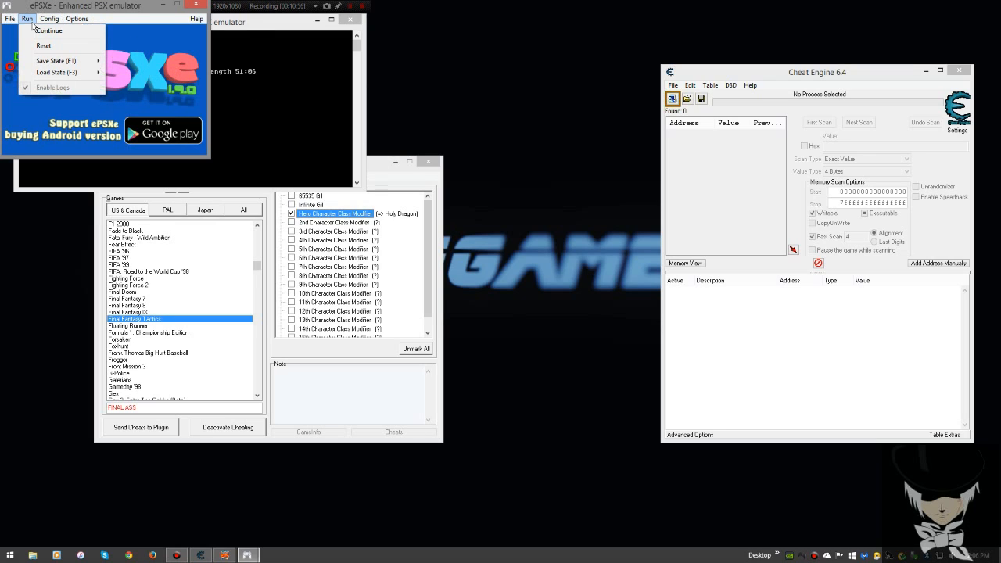
click(10, 19)
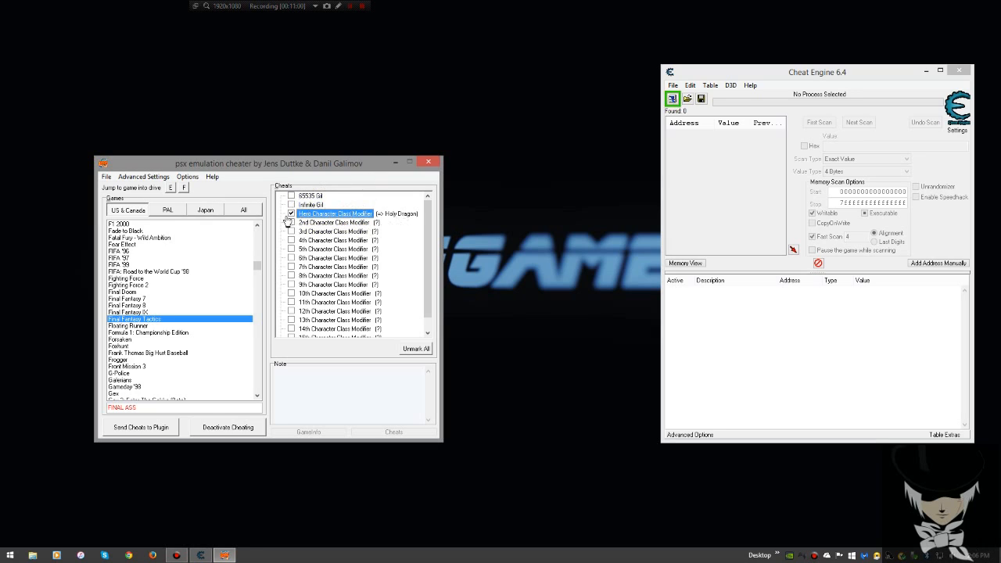
double_click(335, 213)
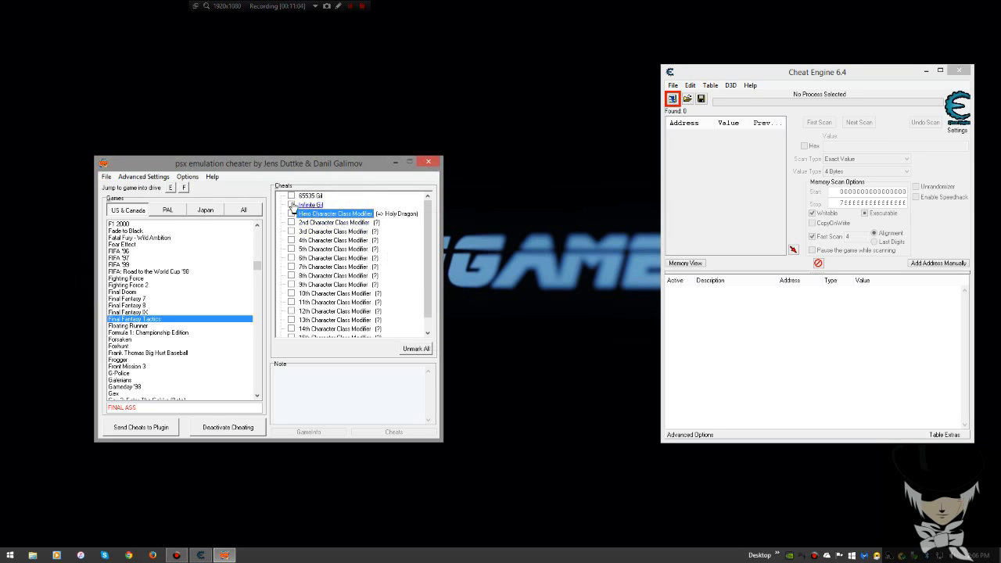
click(428, 162)
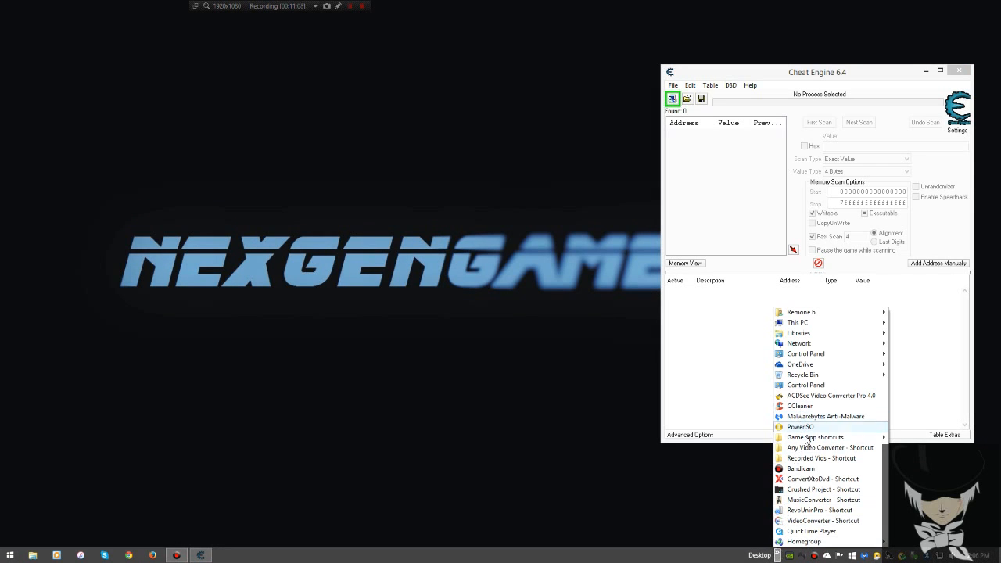
mouse_move(814, 436)
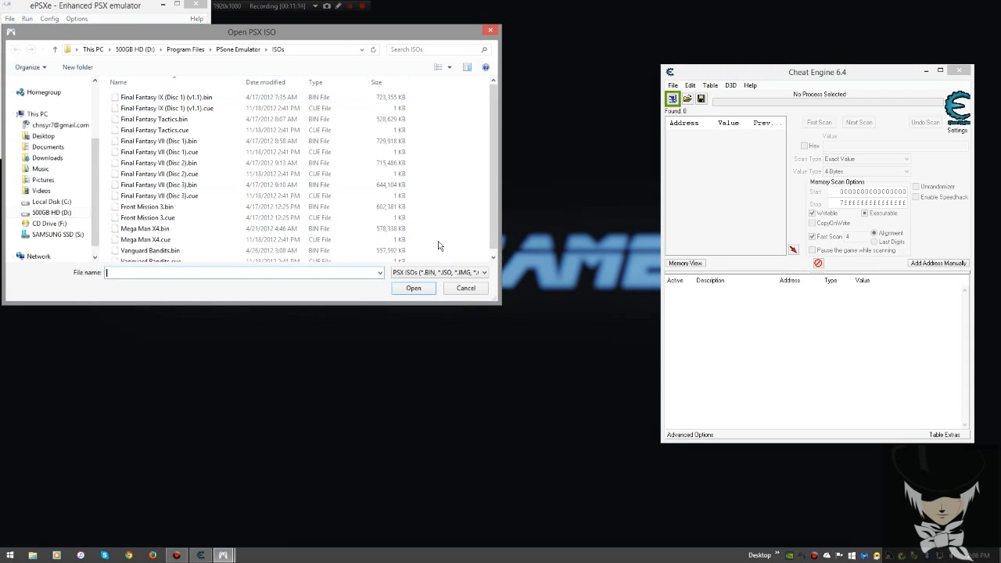
Boot Final Fantasy Tactics.bin in the relaunched ePSXe and bring up Cheat Engine's process list.
click(413, 288)
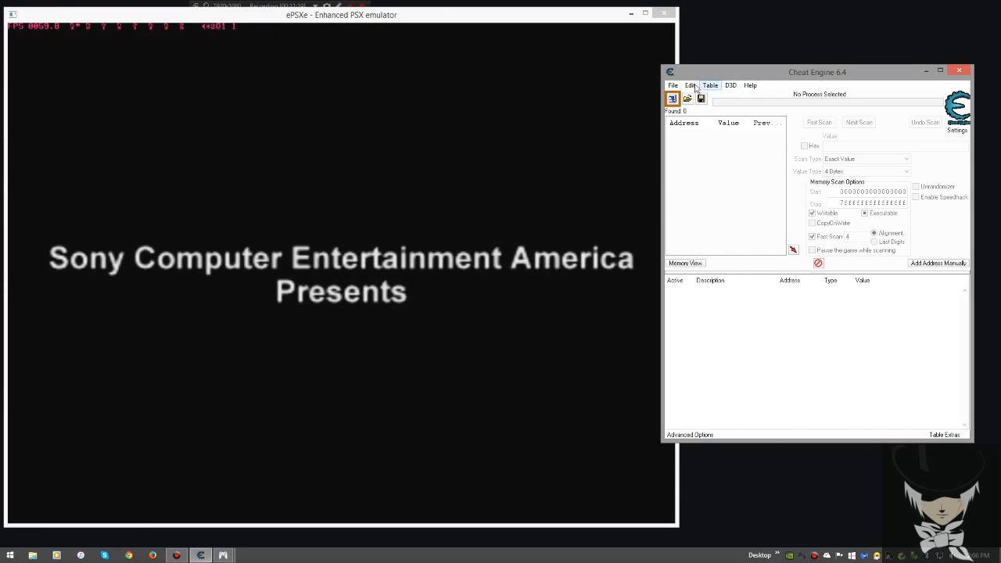
click(340, 14)
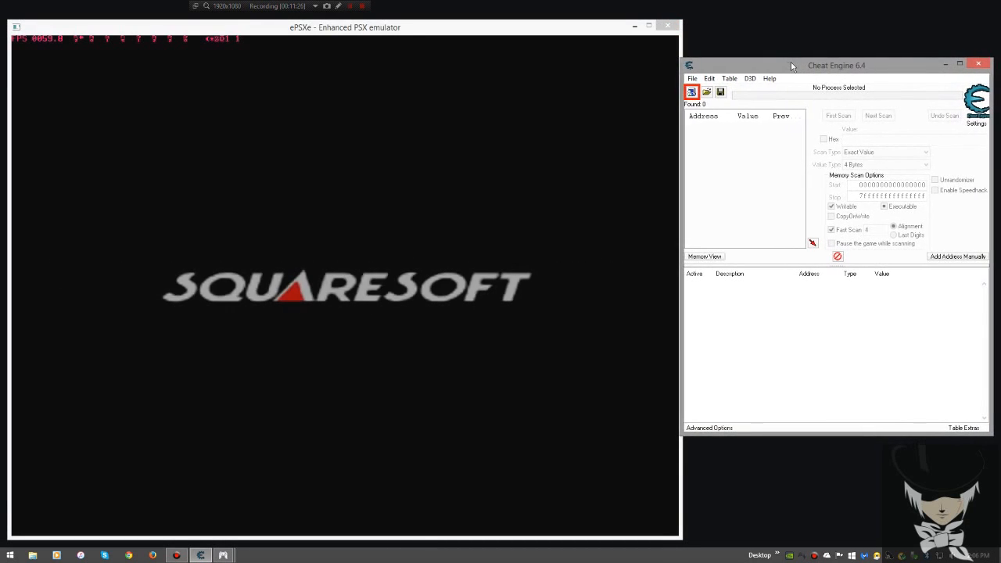
click(694, 90)
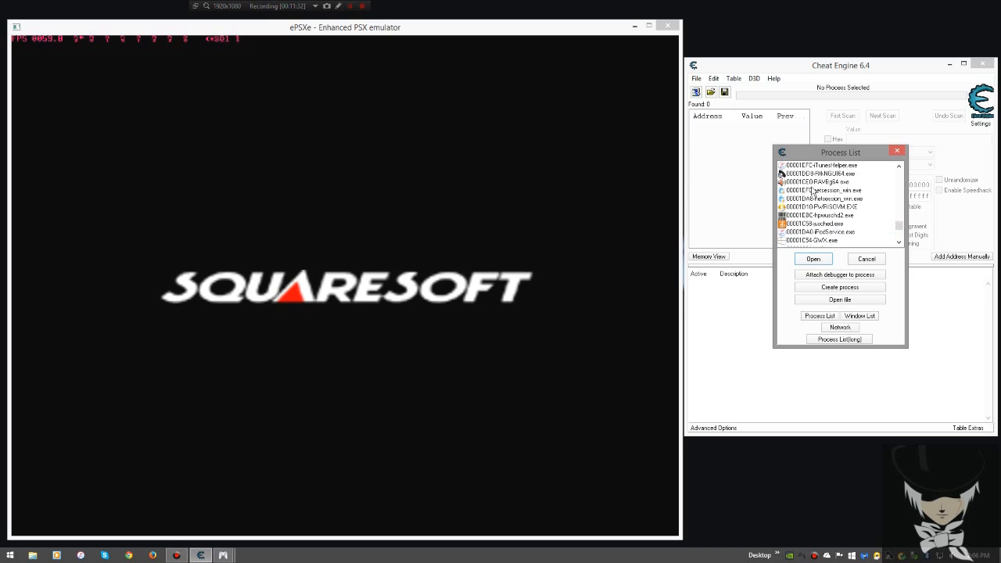
Cancel the Process List without attaching while the game loads to the Lenalia Plateau world map.
click(866, 259)
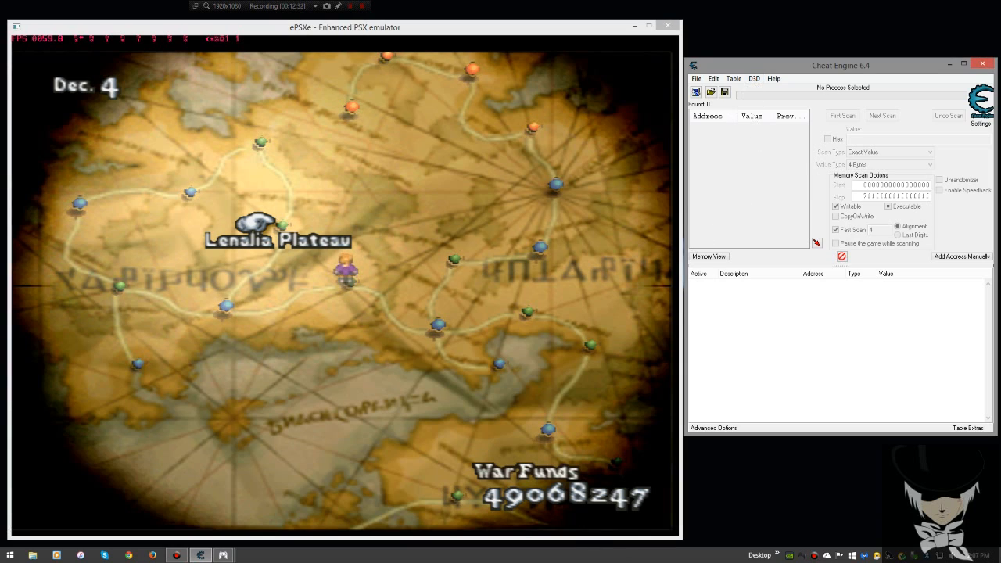
mouse_move(735, 234)
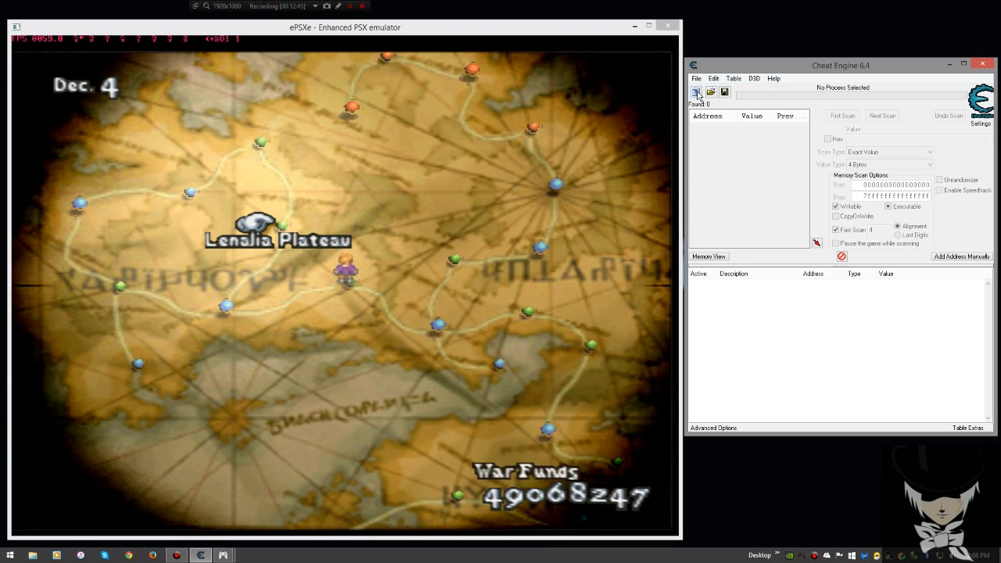
mouse_move(696, 90)
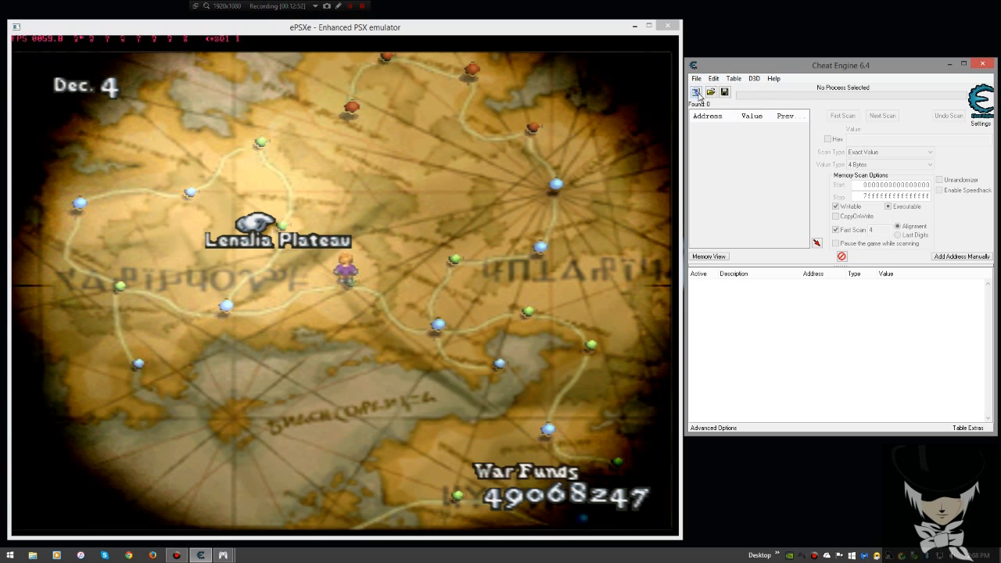
Attach Cheat Engine to the ePSXe.exe process from the Process List.
click(696, 91)
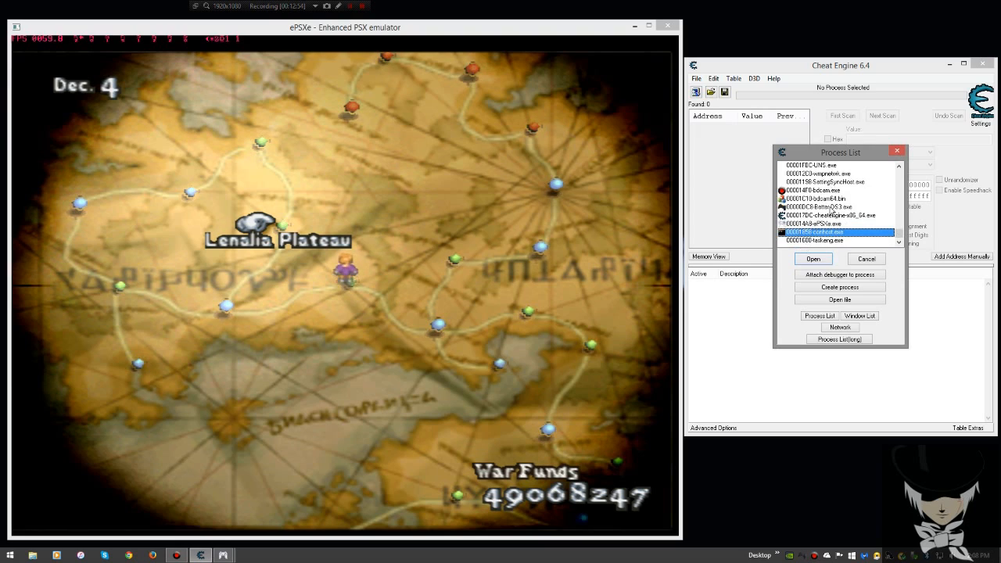
click(816, 223)
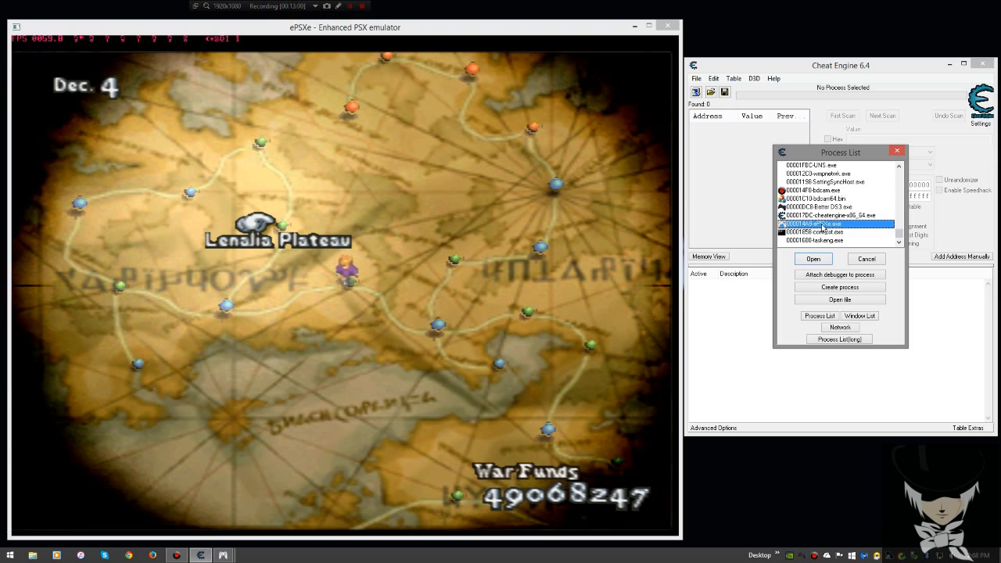
click(813, 258)
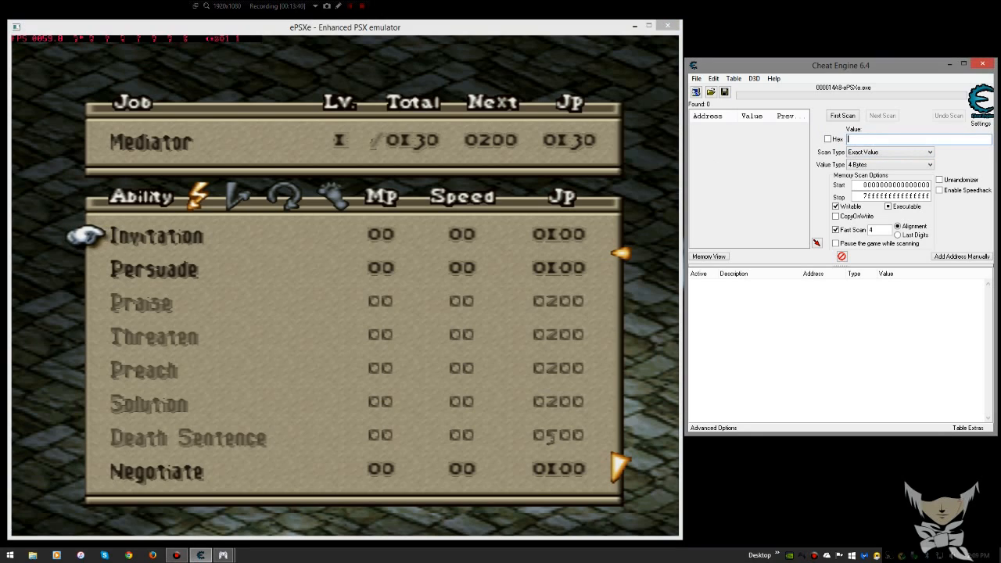
mouse_move(774, 148)
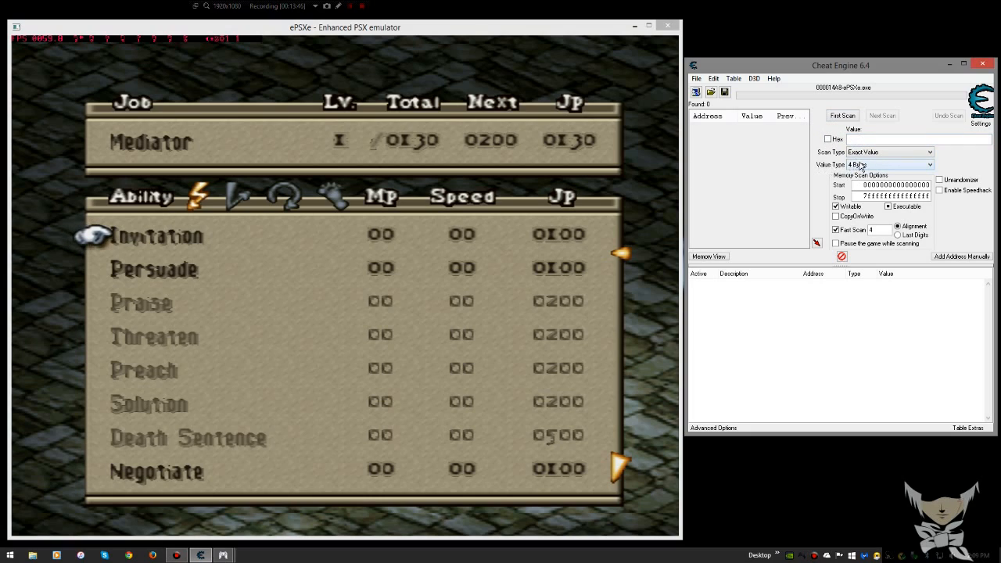
Run a 2-byte first scan for the Mediator's current JP of 130.
click(888, 165)
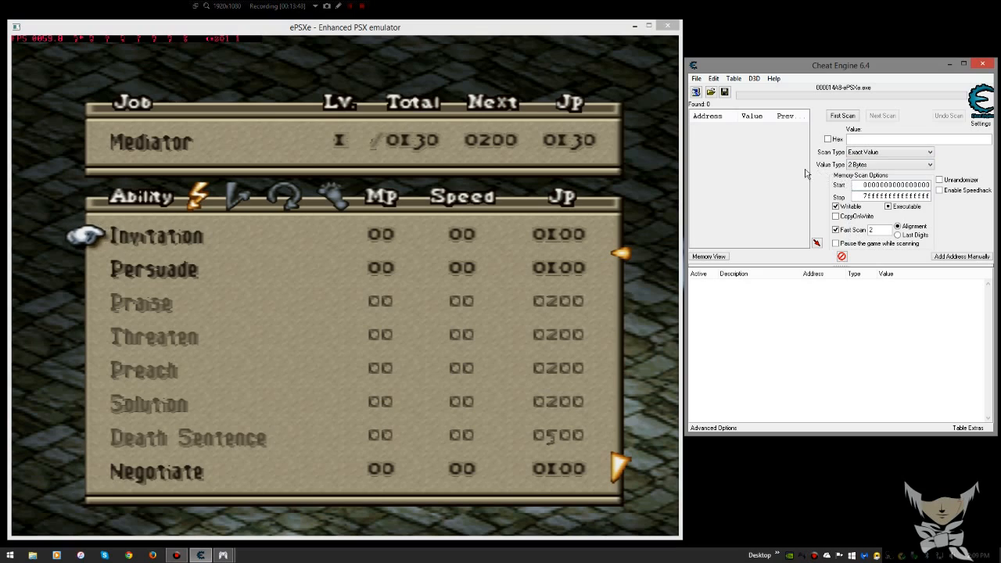
mouse_move(883, 161)
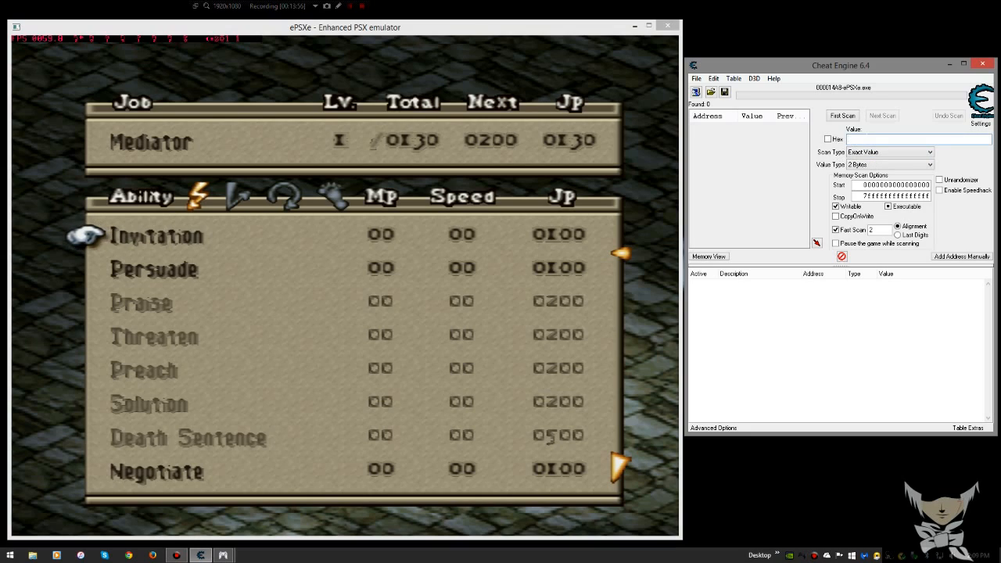
text(130)
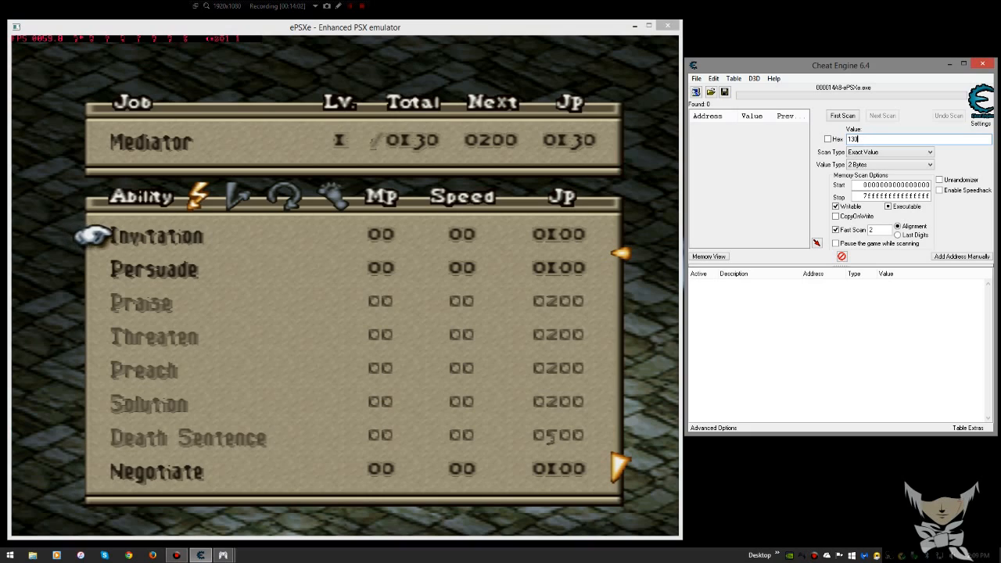
click(841, 115)
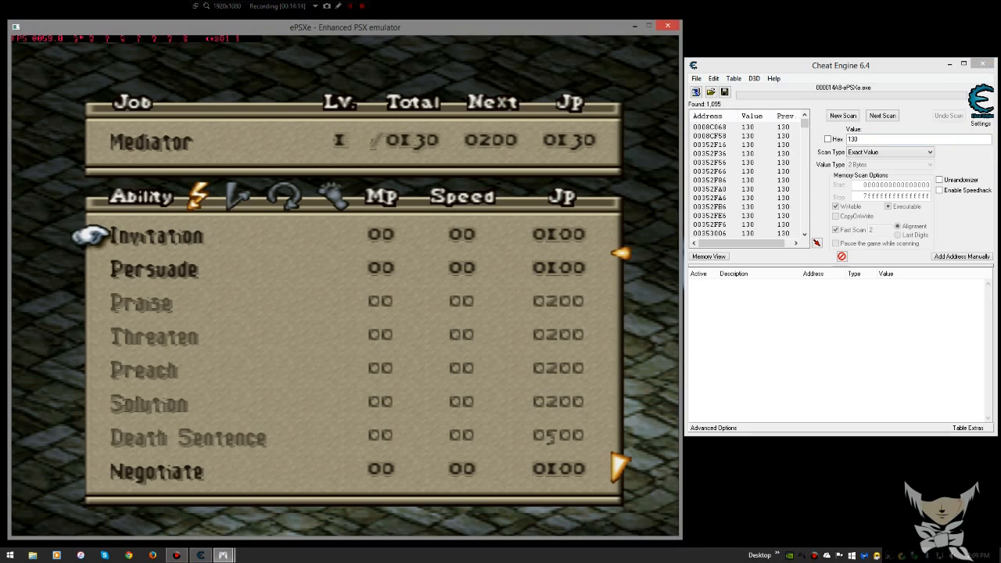
After learning Invitation, next-scan for 30 to isolate the single JP address.
key(Down)
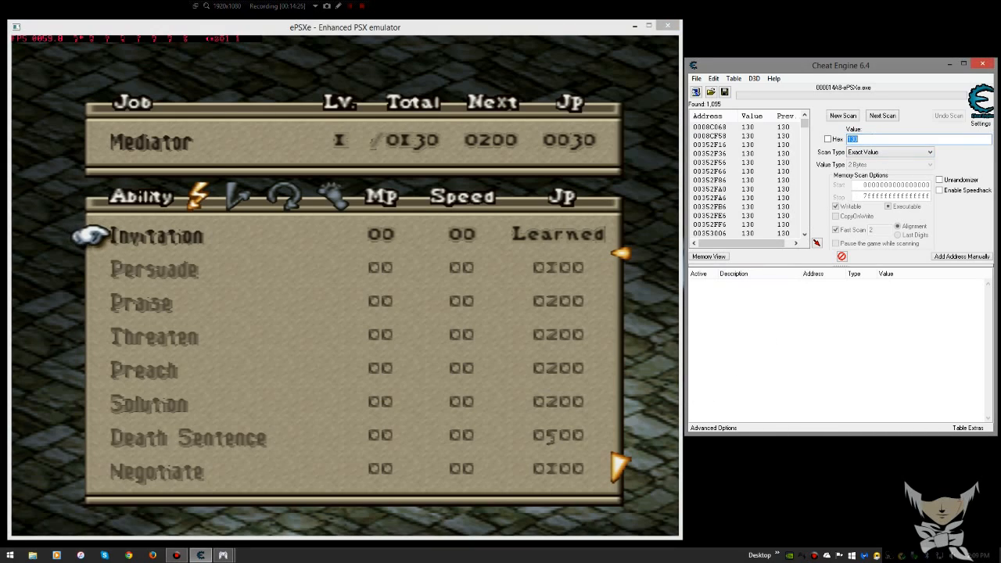
click(882, 115)
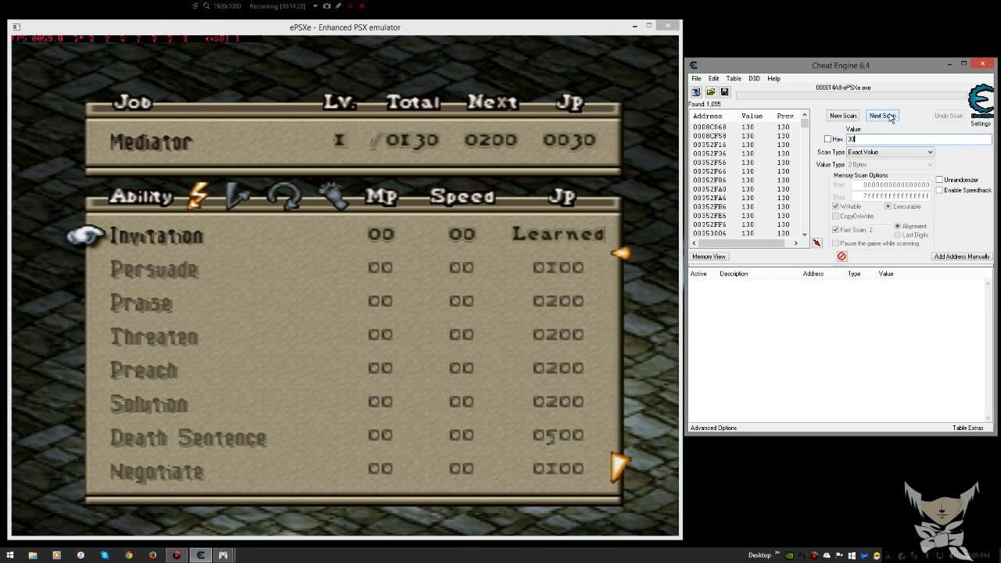
click(882, 116)
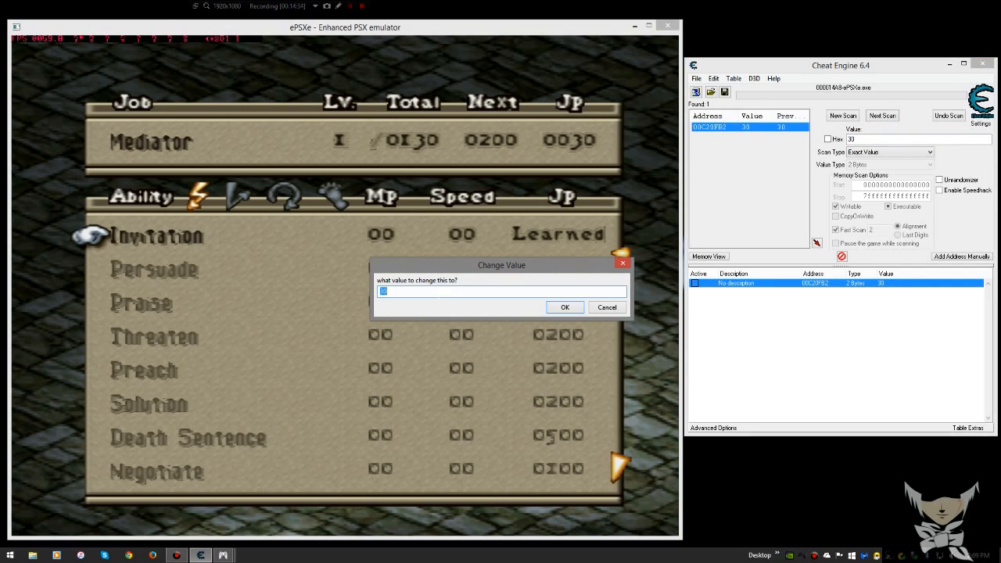
Set the found JP address value to 4500 so the remaining Mediator abilities can be learned.
text(4500)
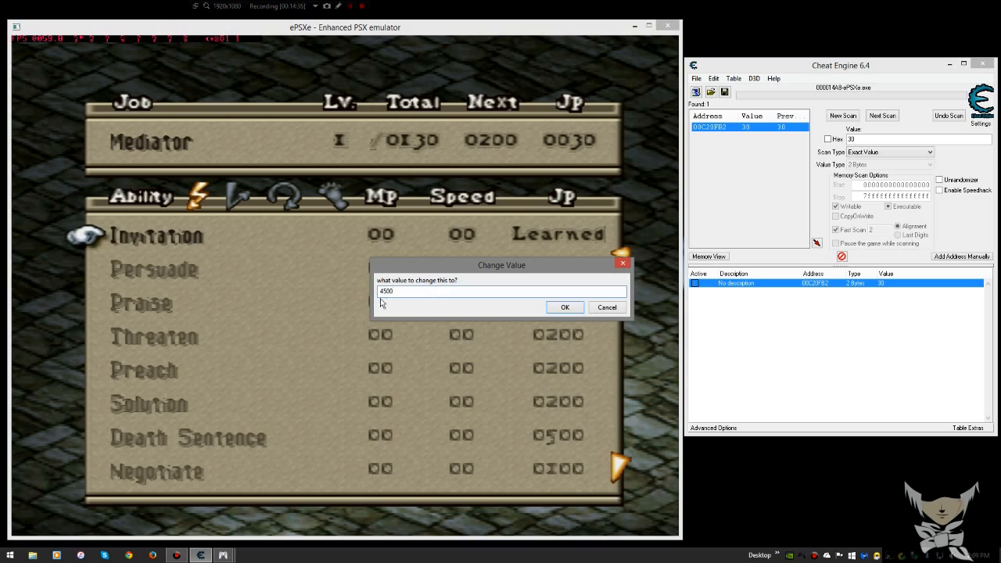
click(564, 306)
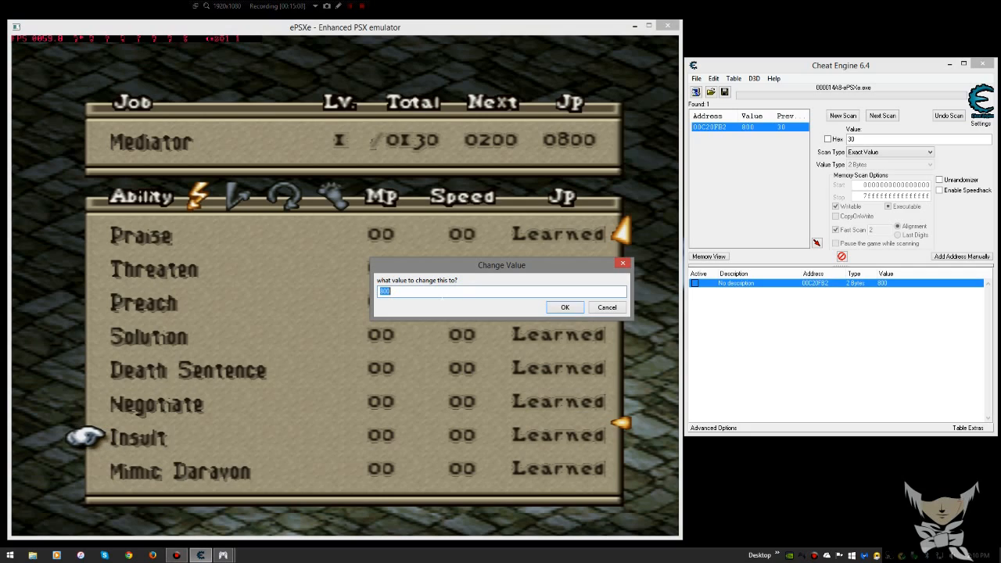
Change the JP address value to 8 now that the Mediator abilities are learned.
text(8)
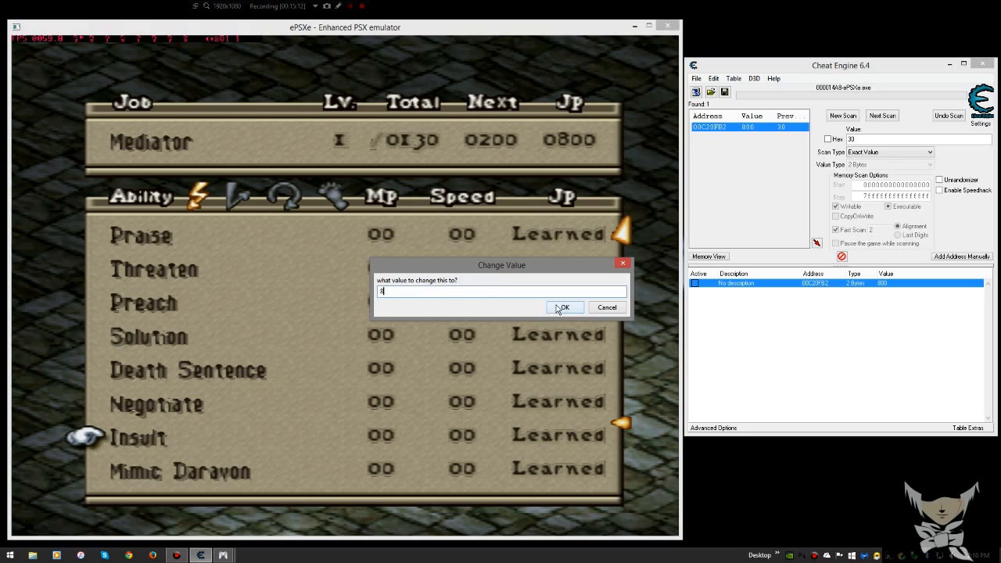
click(562, 306)
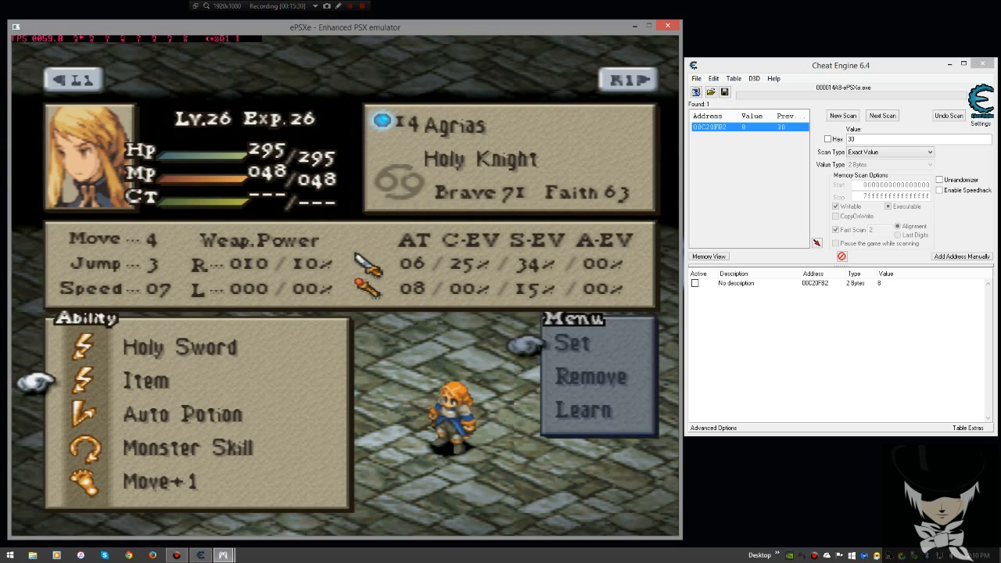
List Agrias's settable secondary abilities: Punch Art, White Magic and the new Talk Skill.
click(572, 343)
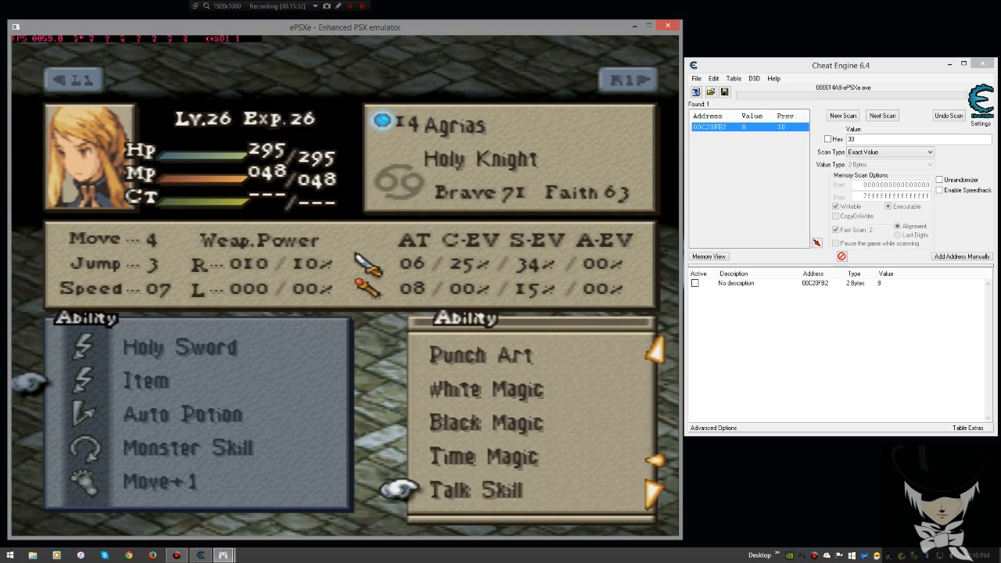